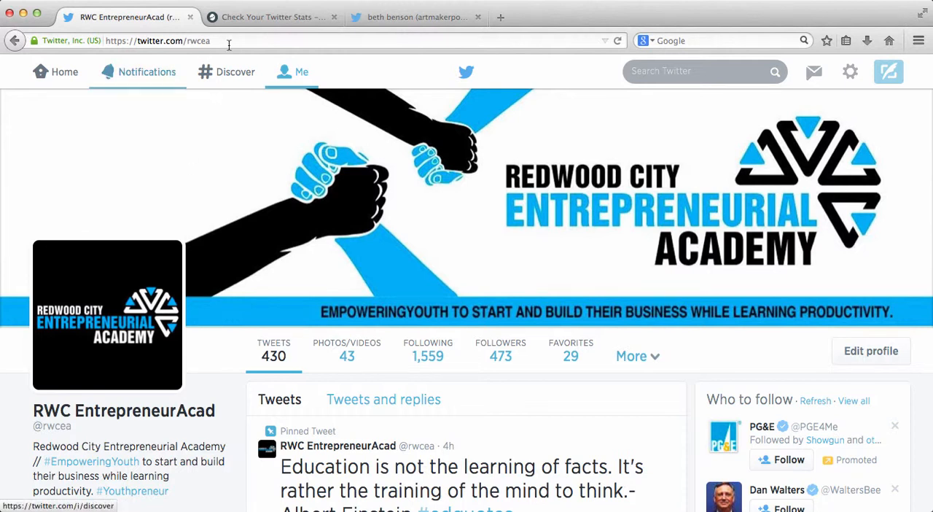
Sign in to Twitter Counter with the RWC EntrepreneurAcad Twitter account and authorize the app
left_click(271, 18)
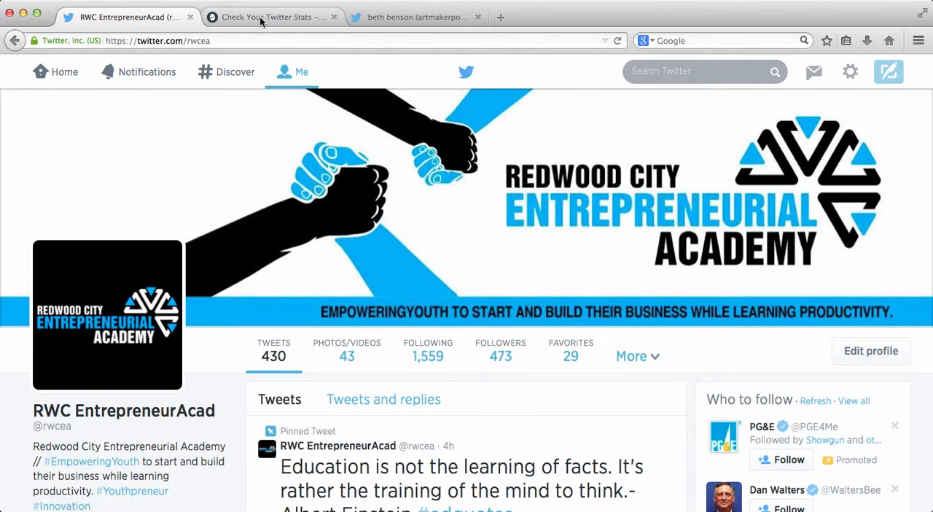
left_click(269, 17)
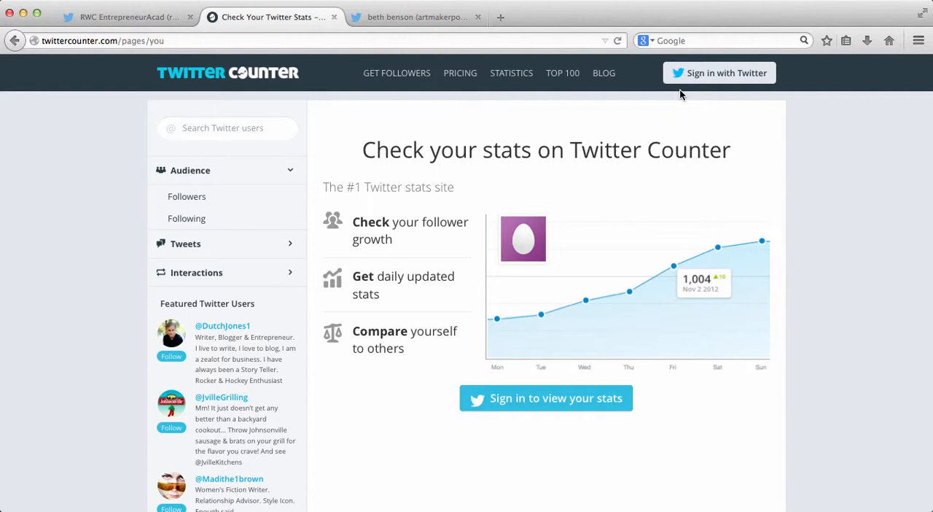
mouse_move(717, 76)
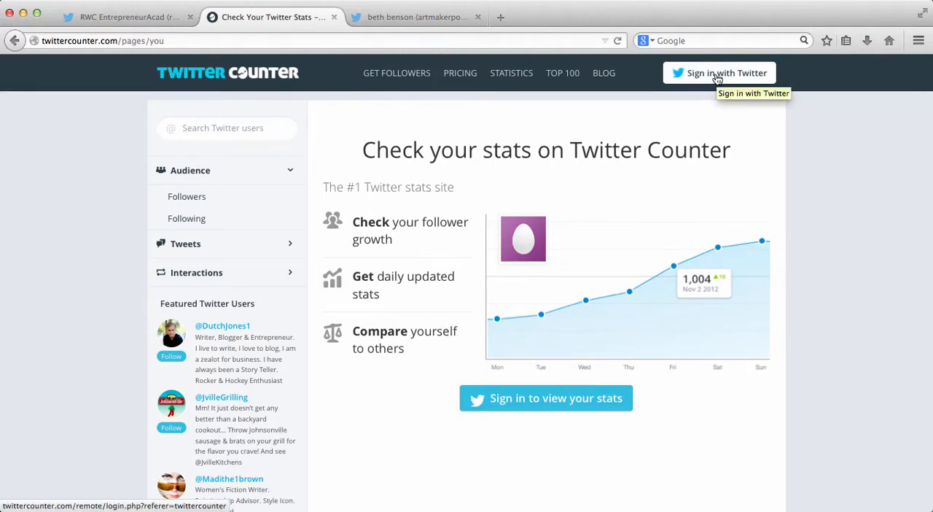
left_click(719, 73)
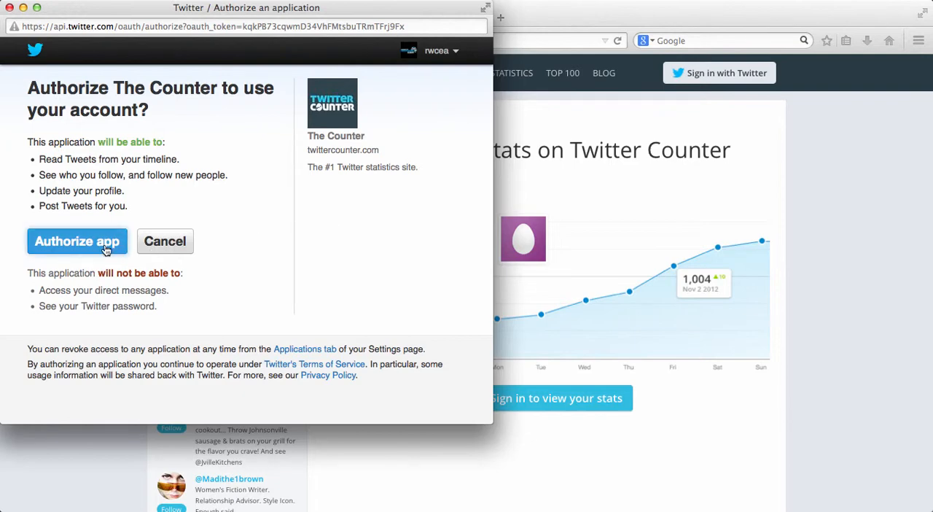
left_click(76, 241)
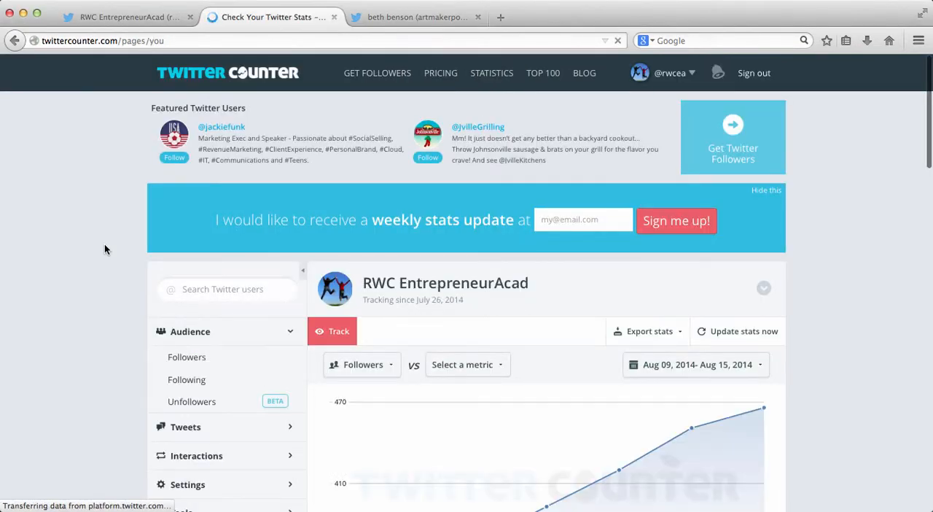
scroll("down", 3)
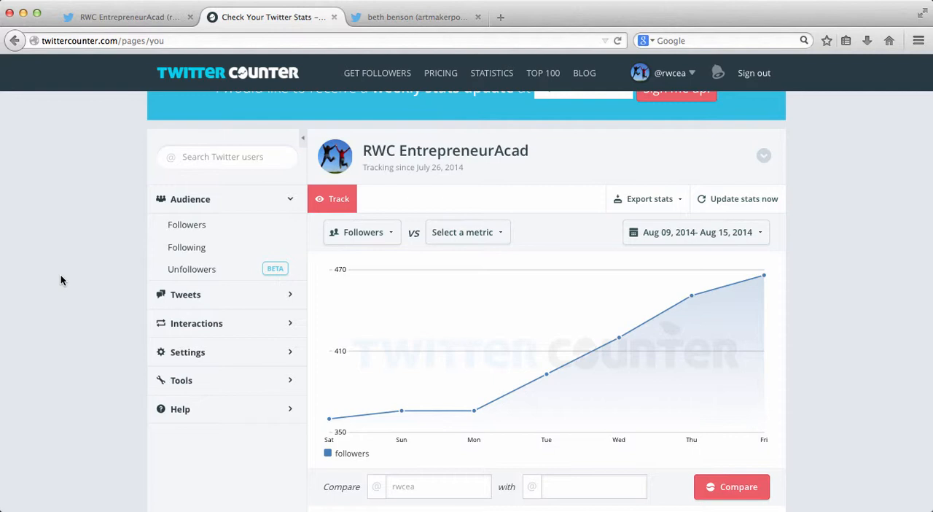
mouse_move(45, 286)
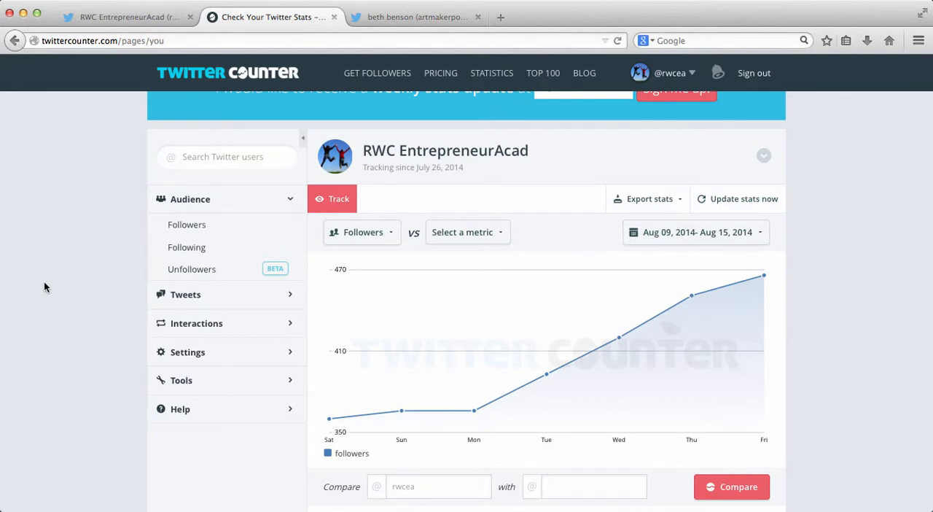
scroll("down", 3)
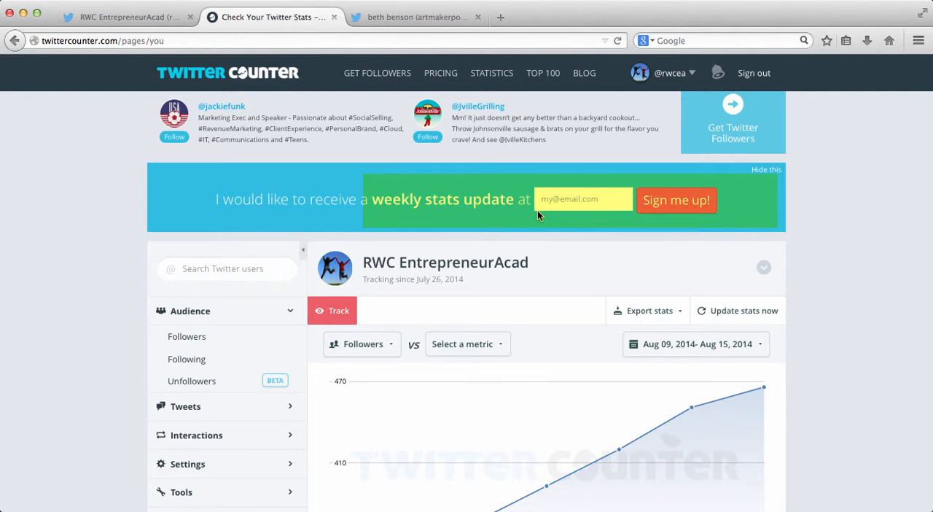
scroll("down", 3)
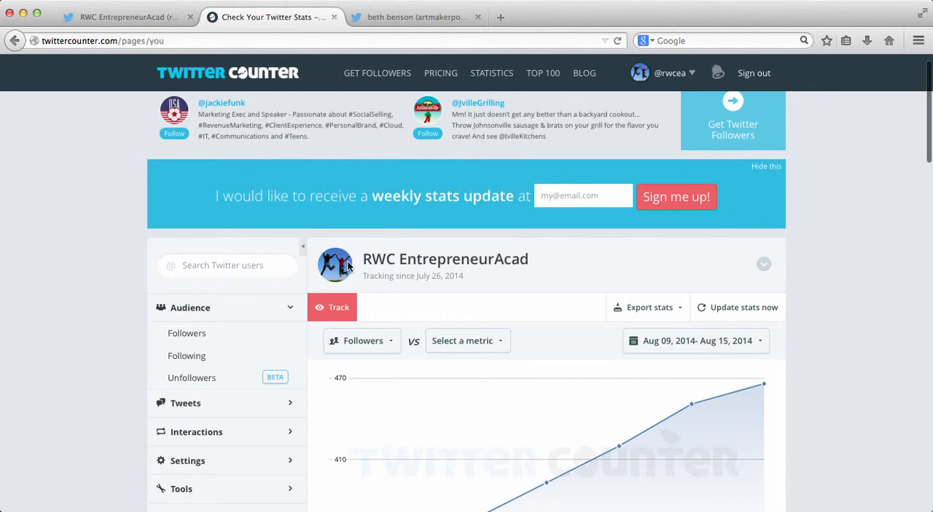
scroll("down", 3)
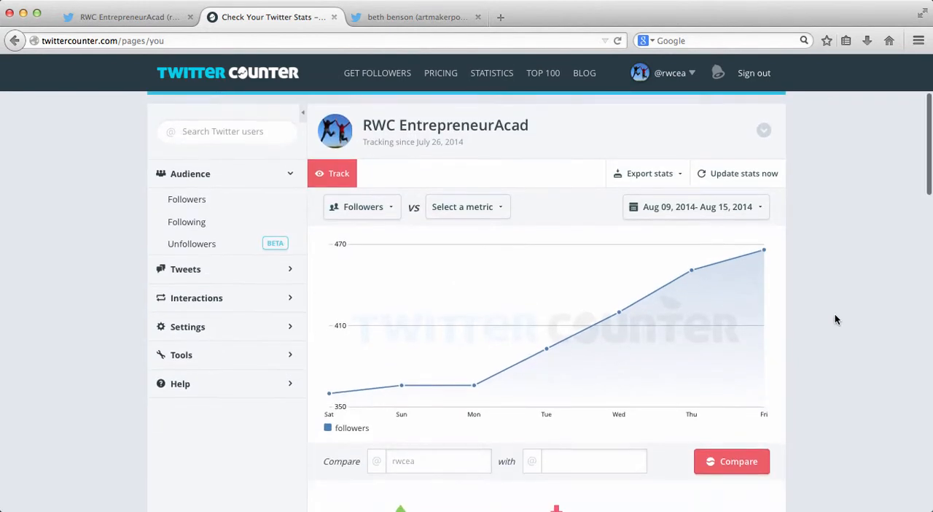
scroll("down", 3)
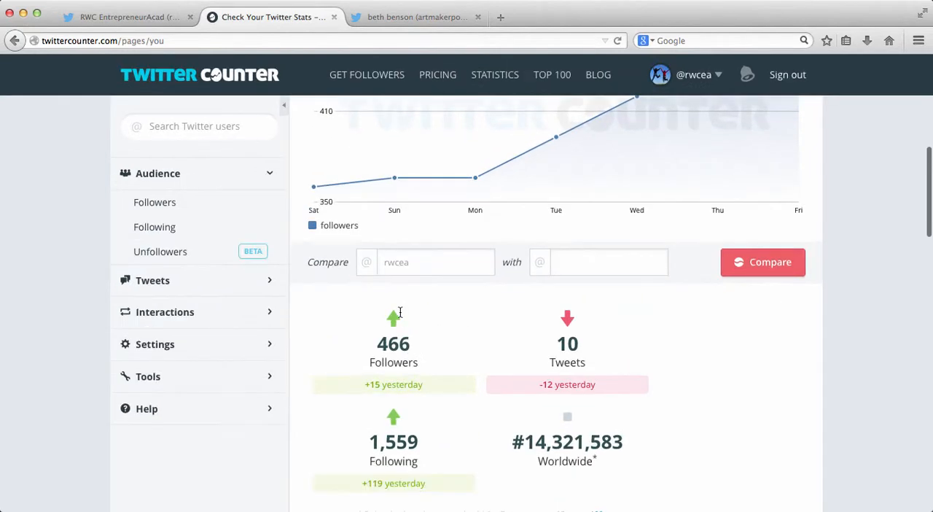
mouse_move(532, 371)
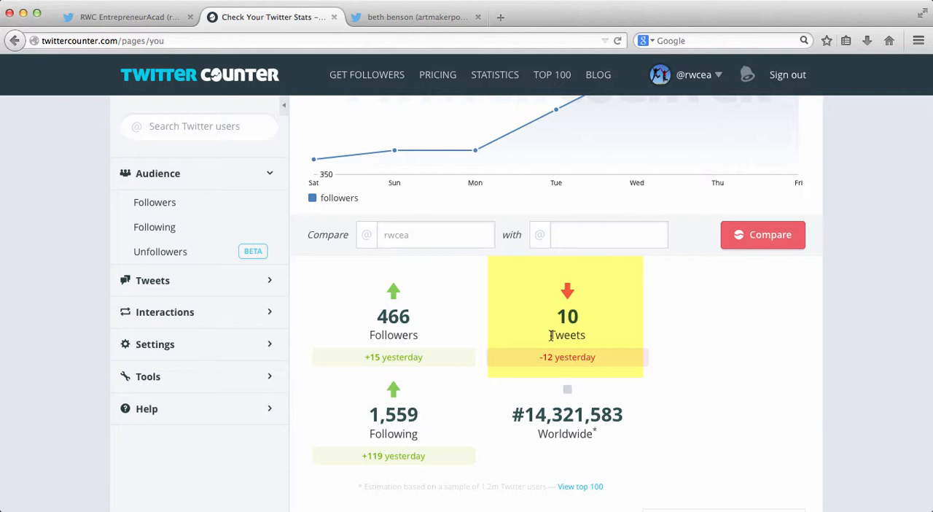
mouse_move(559, 359)
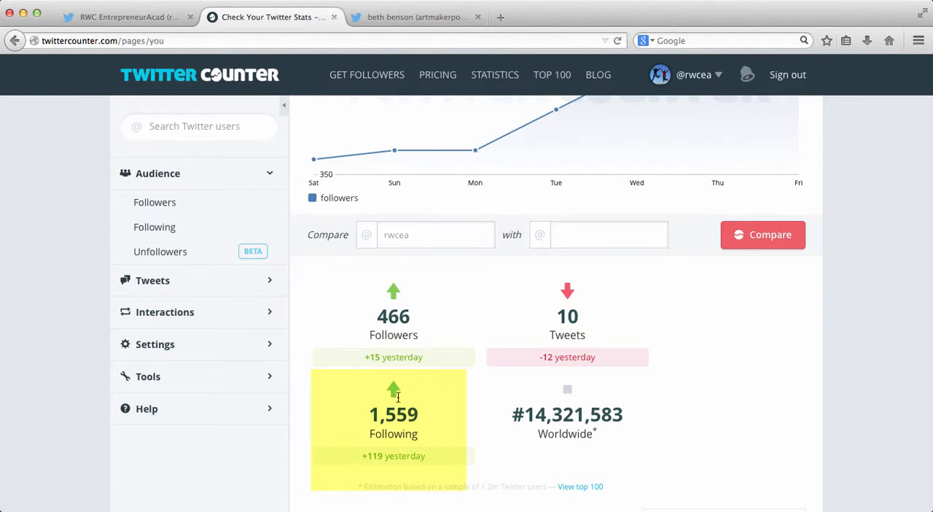
mouse_move(357, 472)
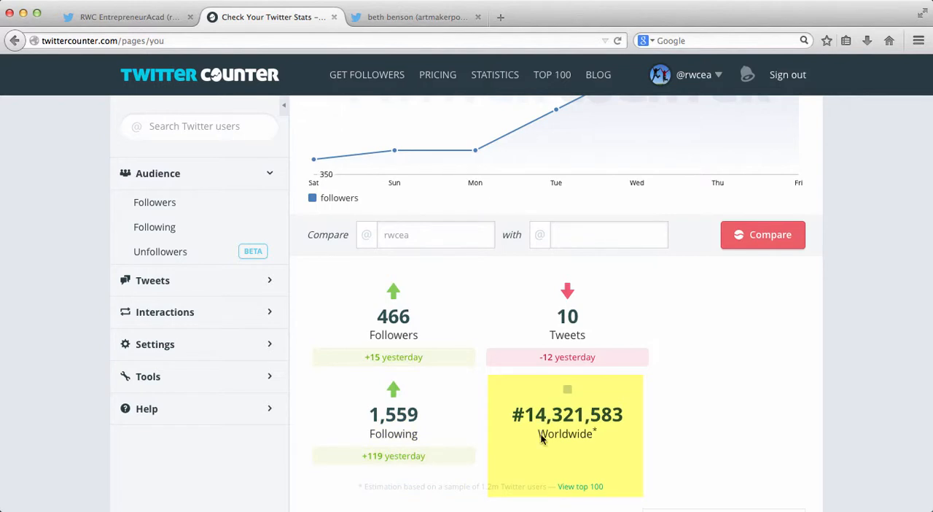
scroll("down", 3)
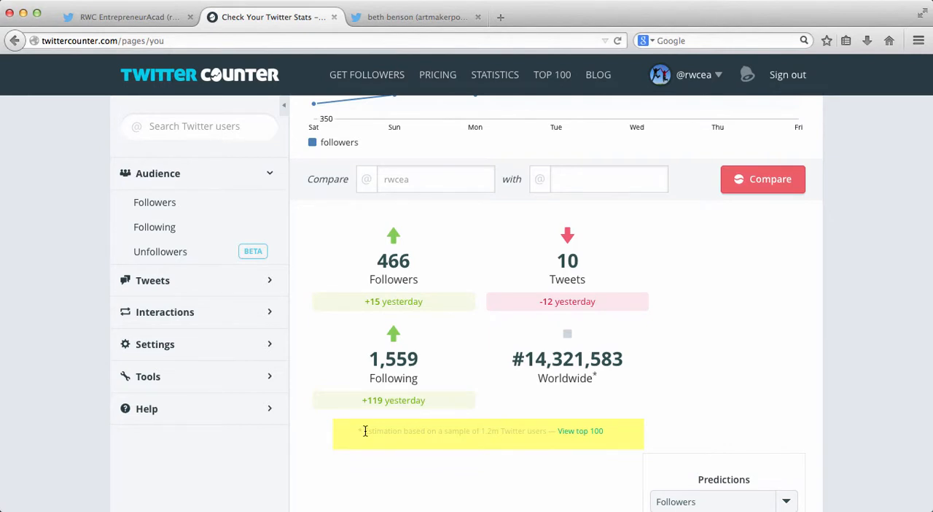
scroll("down", 3)
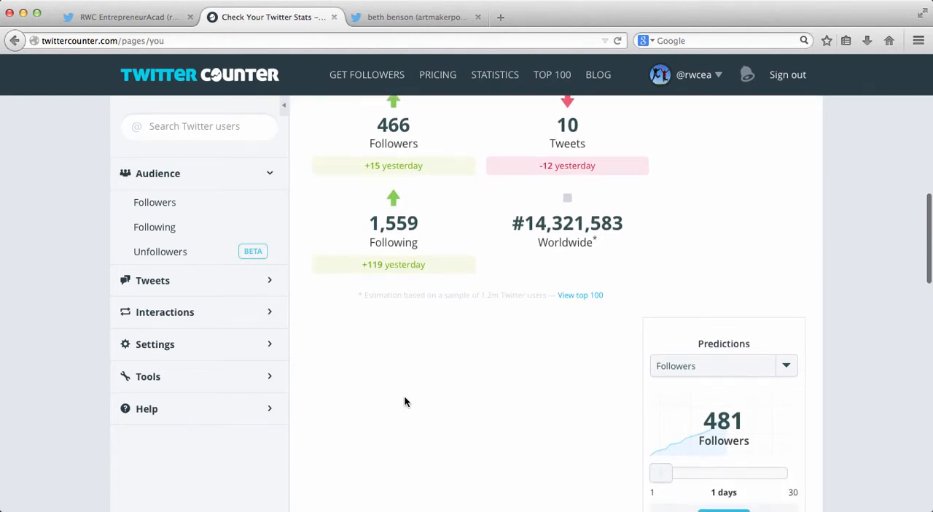
Switch the Predictions box from its default view to follower Milestones
scroll("down", 3)
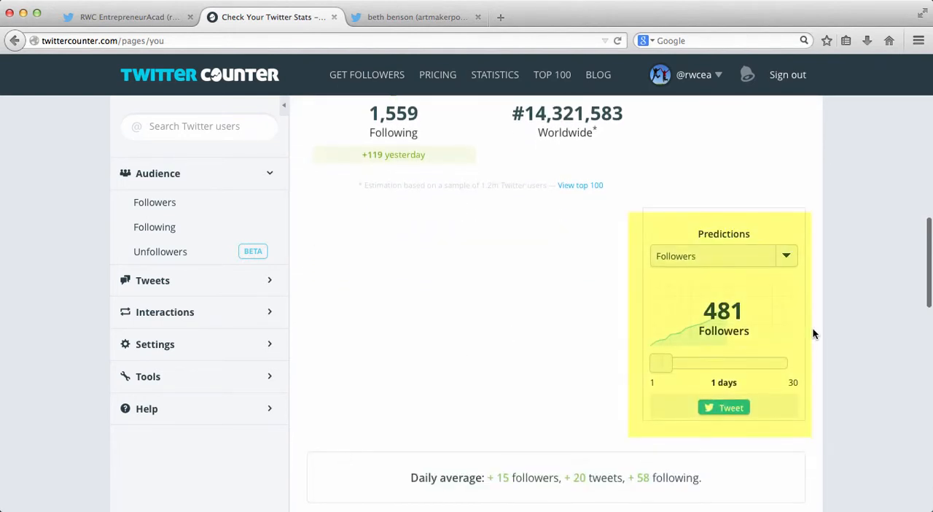
mouse_move(663, 312)
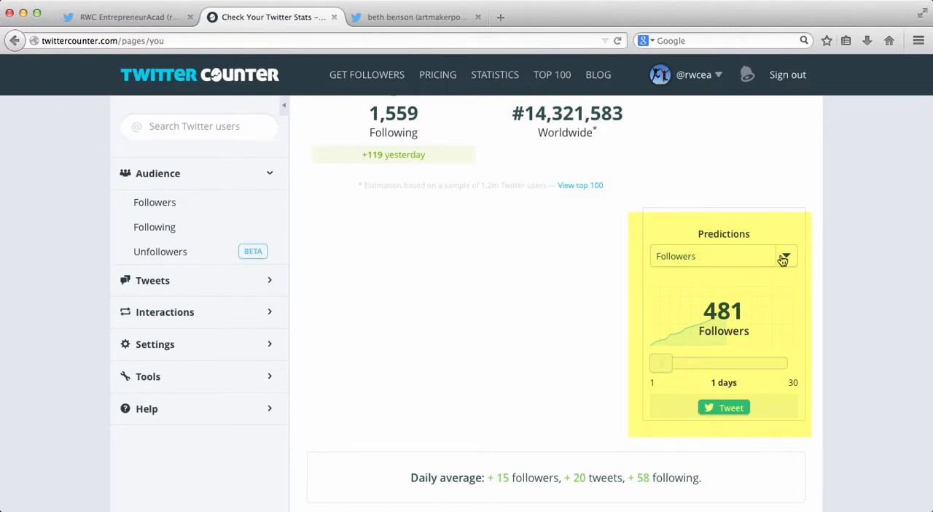
left_click(786, 257)
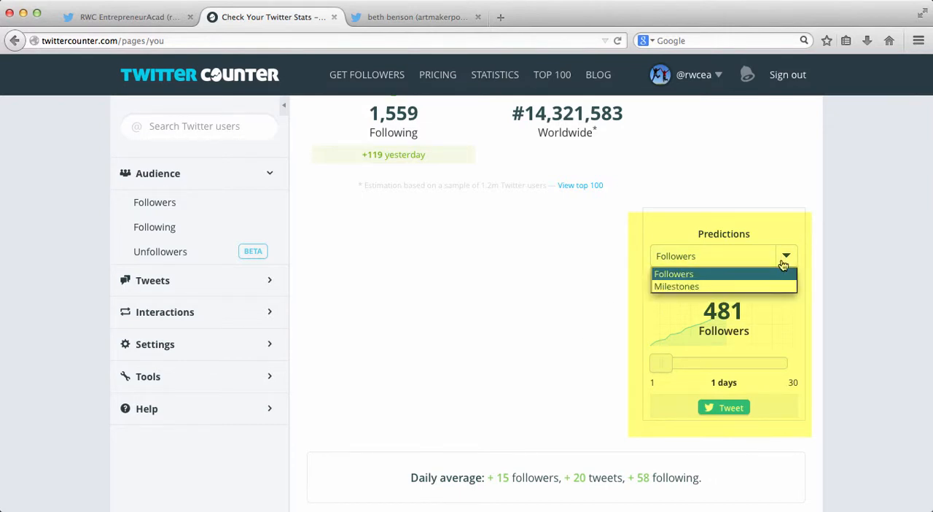
left_click(677, 286)
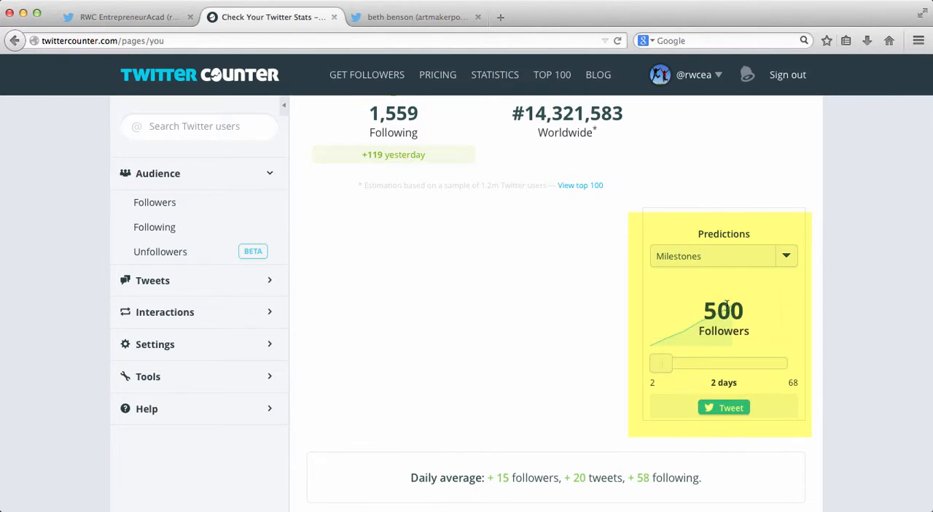
mouse_move(685, 347)
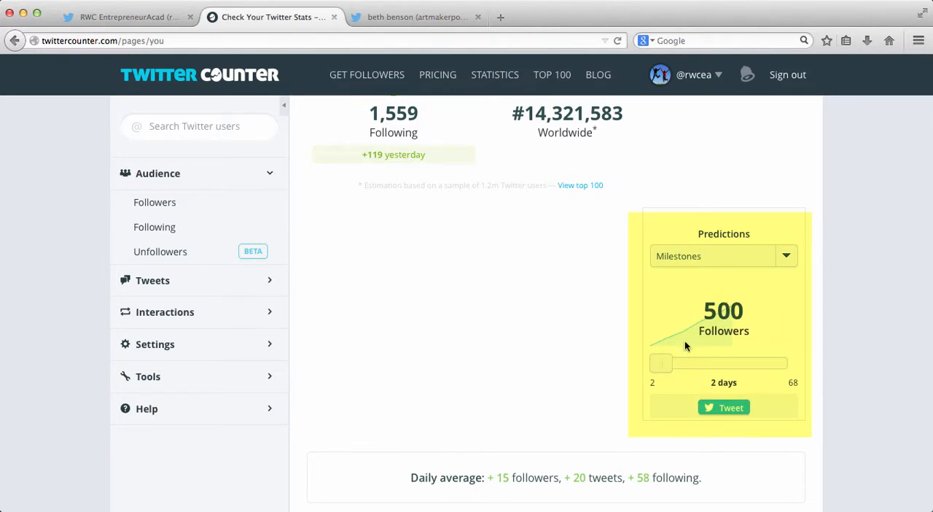
Slide the projection out to the 1,000 and 1,500-follower milestones, then back to 500
left_click_drag(659, 363, 723, 363)
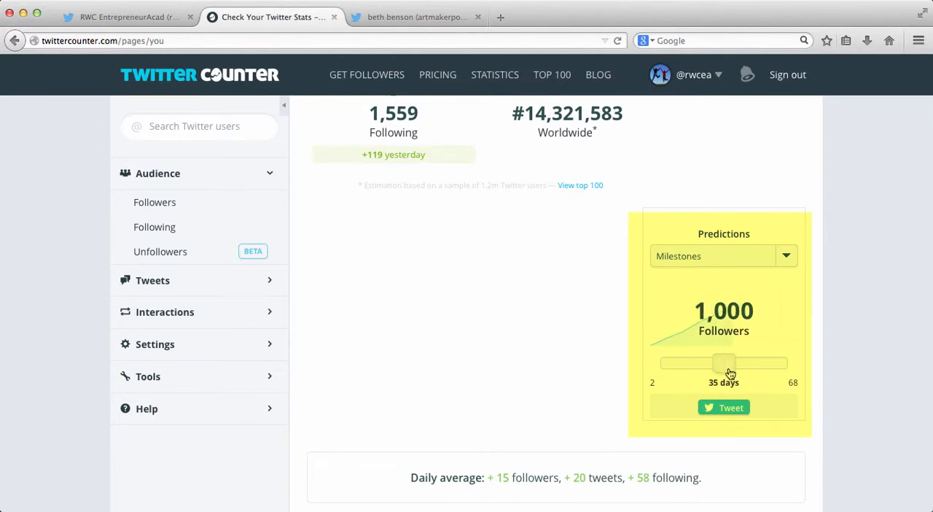
left_click_drag(726, 361, 787, 362)
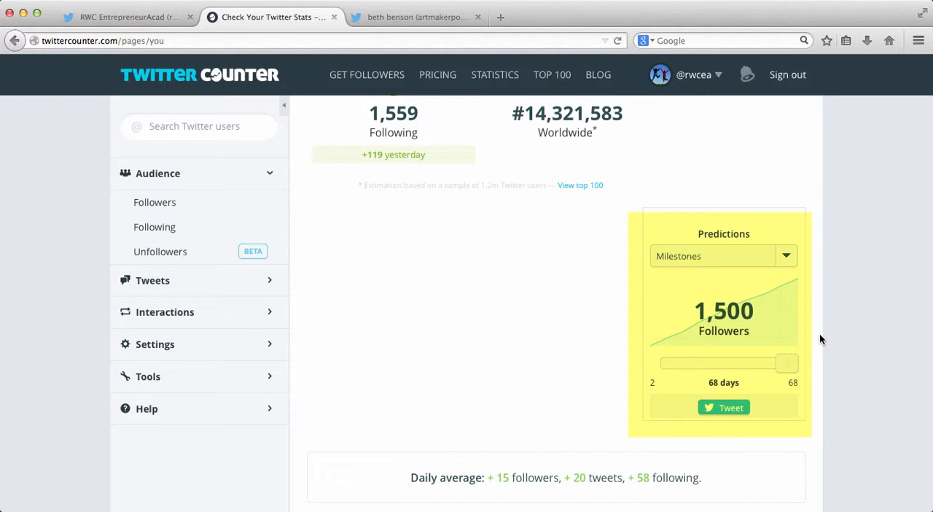
left_click_drag(787, 362, 670, 363)
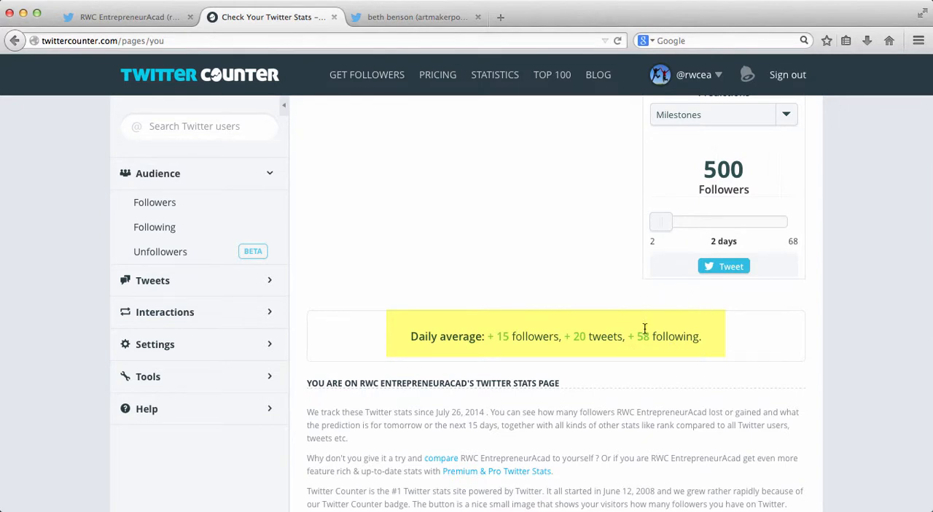
Scroll through the stats page description and back up to the weekly Followers chart
scroll("down", 3)
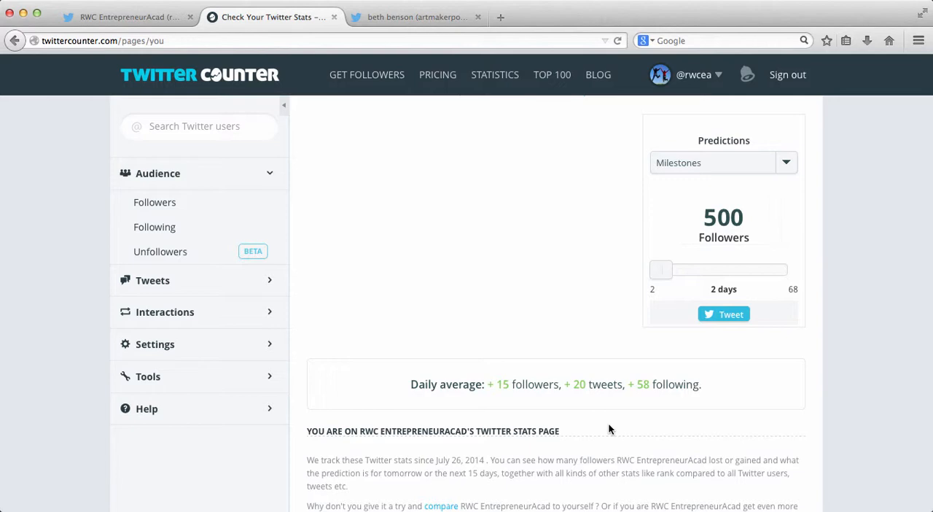
scroll("down", 3)
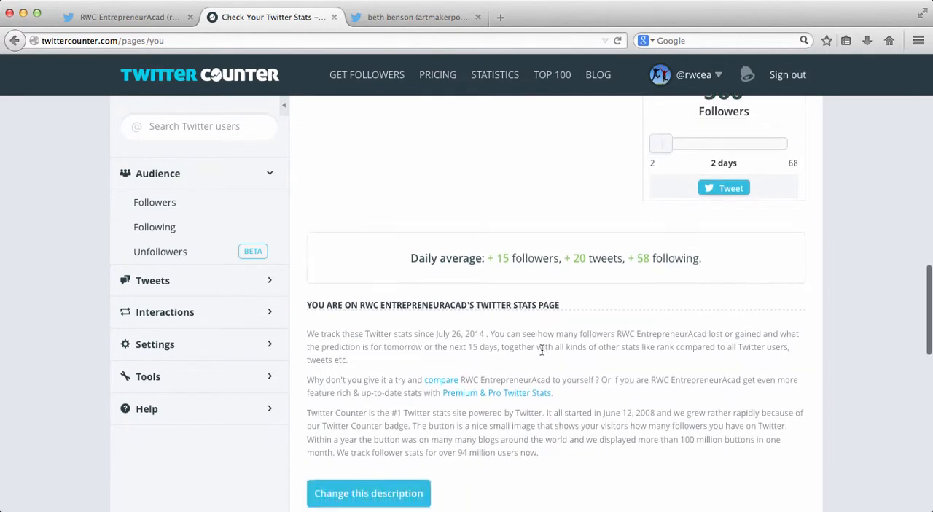
scroll("up", 3)
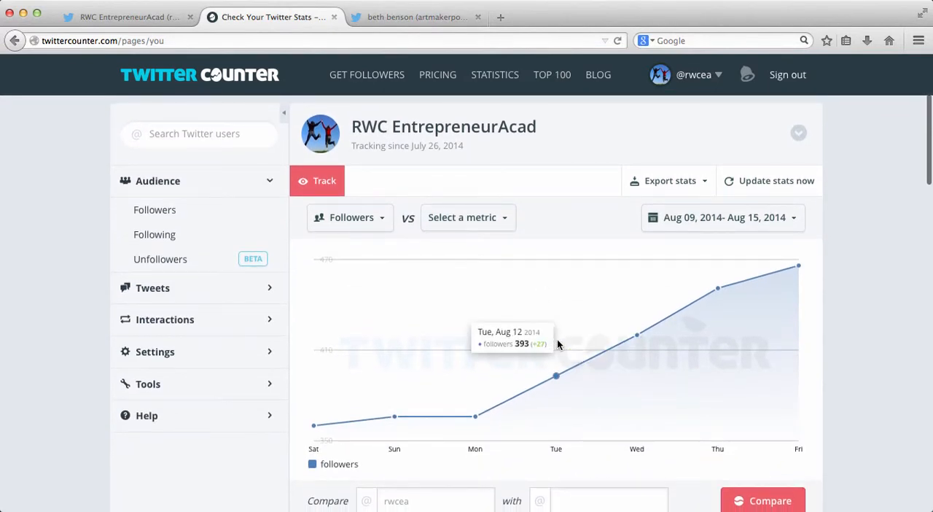
Set the followers chart date range to Last 3 months, May 15 – Aug 15, 2014
scroll("down", 3)
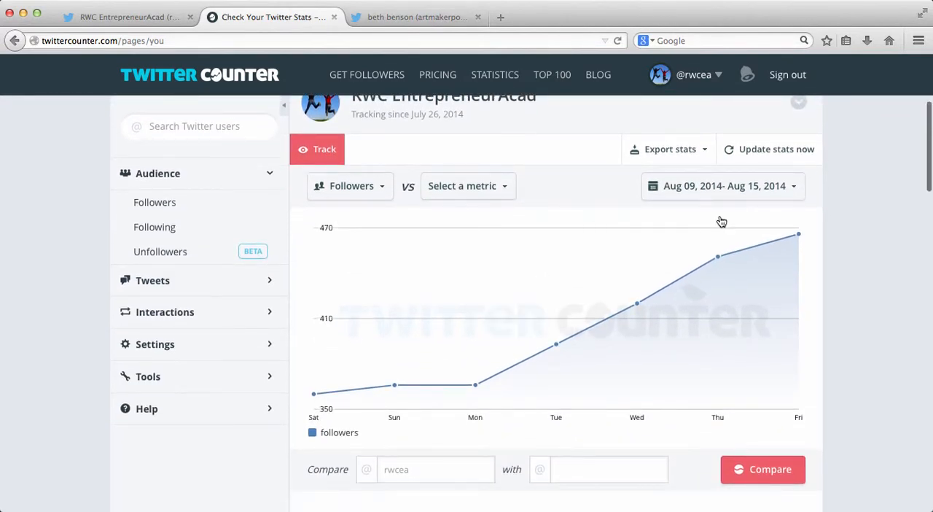
left_click(723, 185)
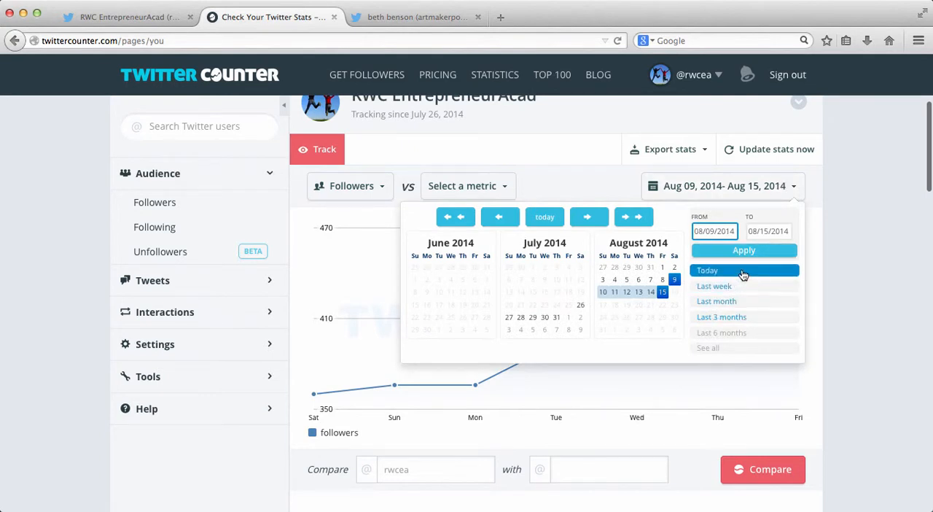
left_click(743, 250)
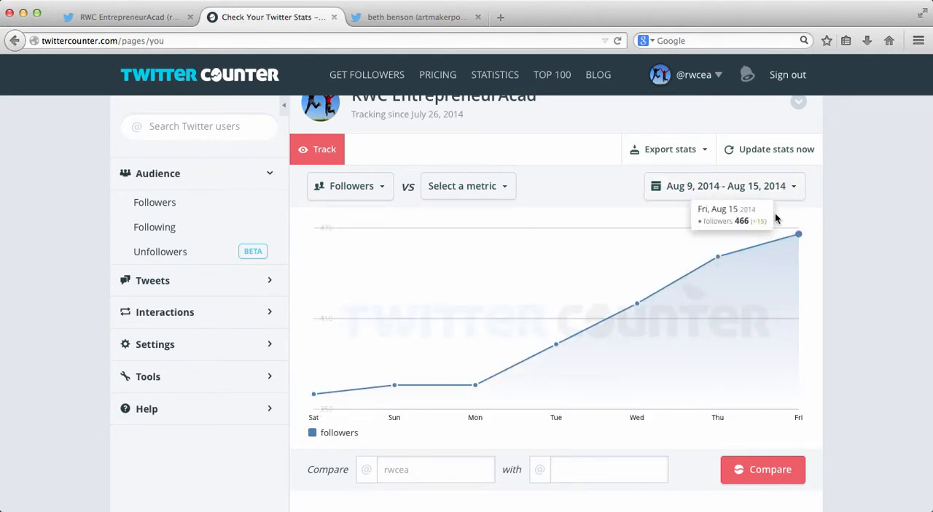
left_click(723, 185)
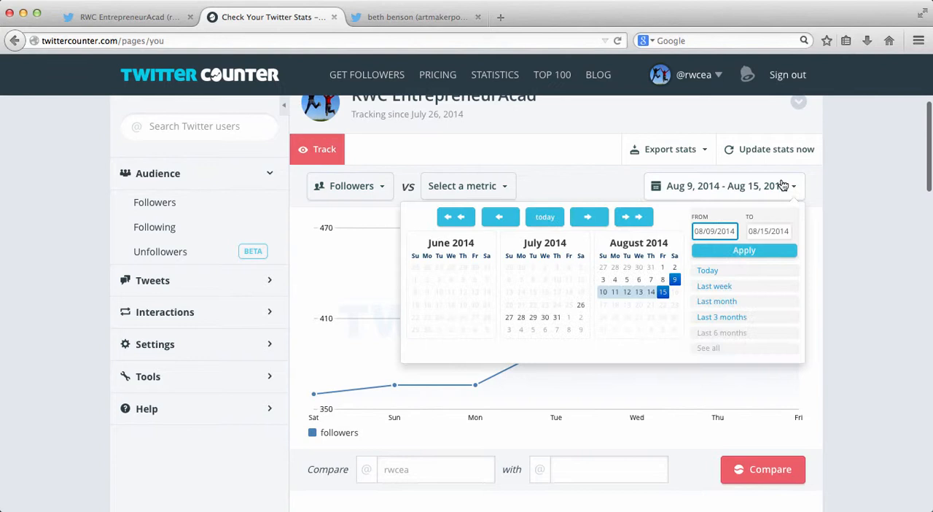
left_click(722, 316)
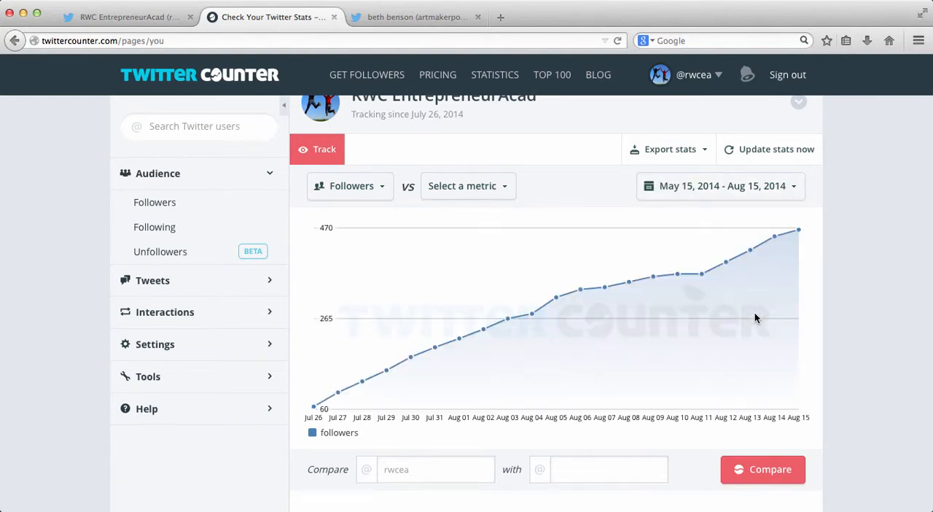
mouse_move(315, 407)
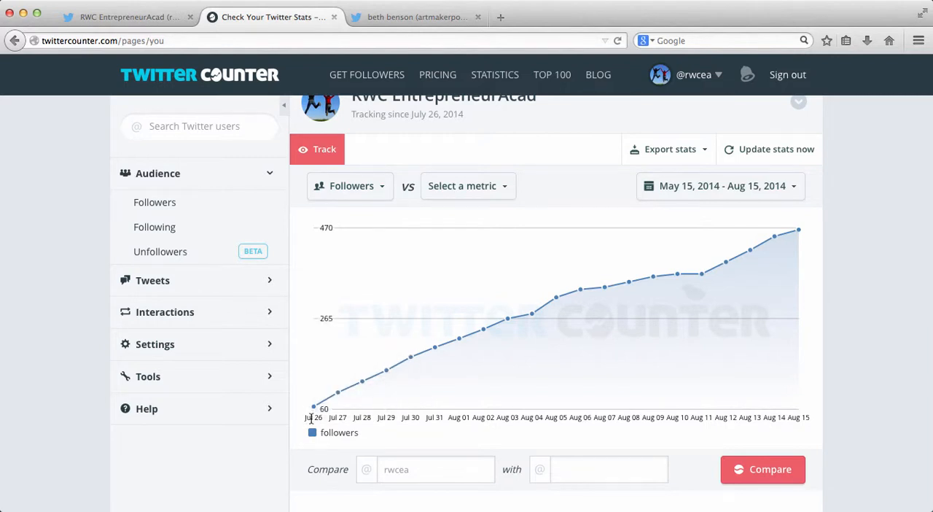
mouse_move(313, 413)
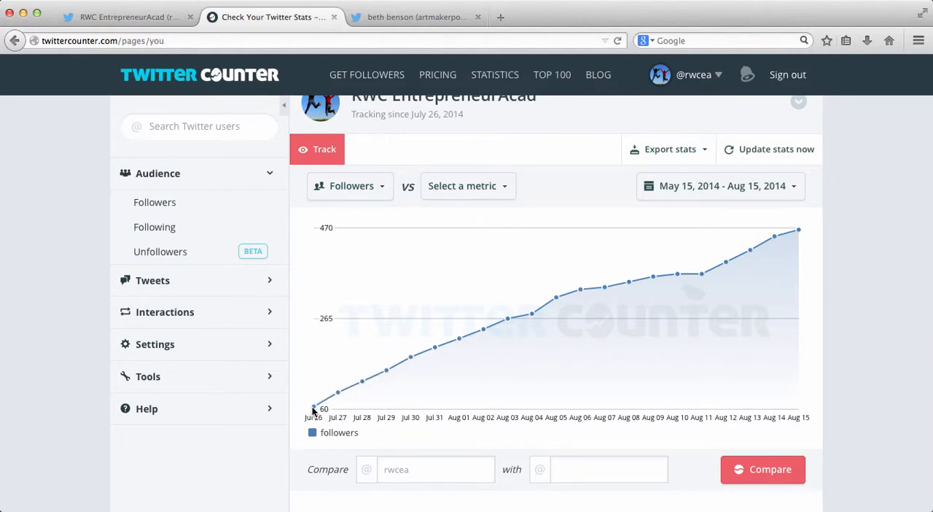
mouse_move(434, 344)
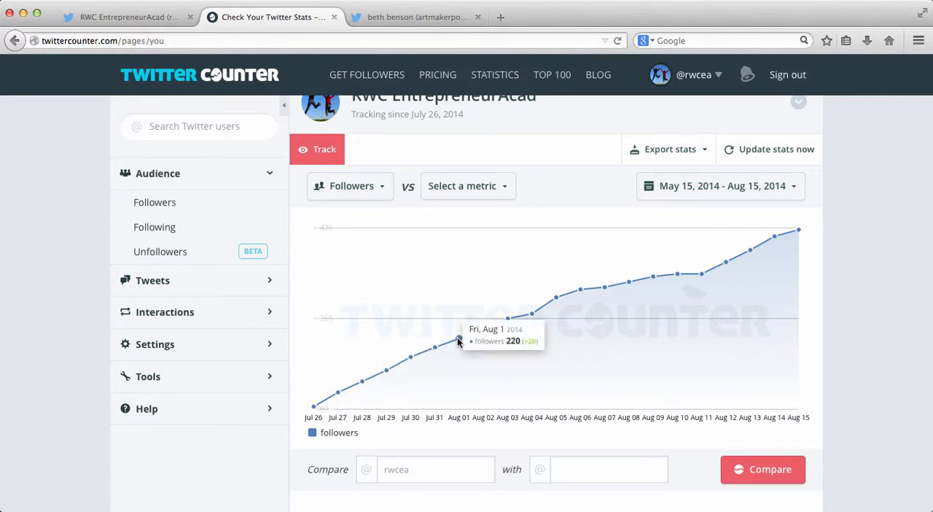
mouse_move(697, 280)
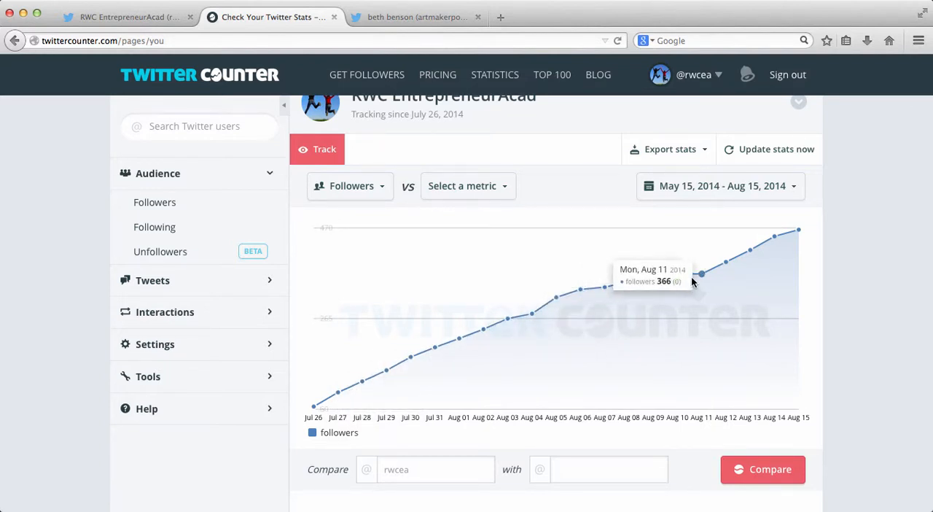
mouse_move(807, 245)
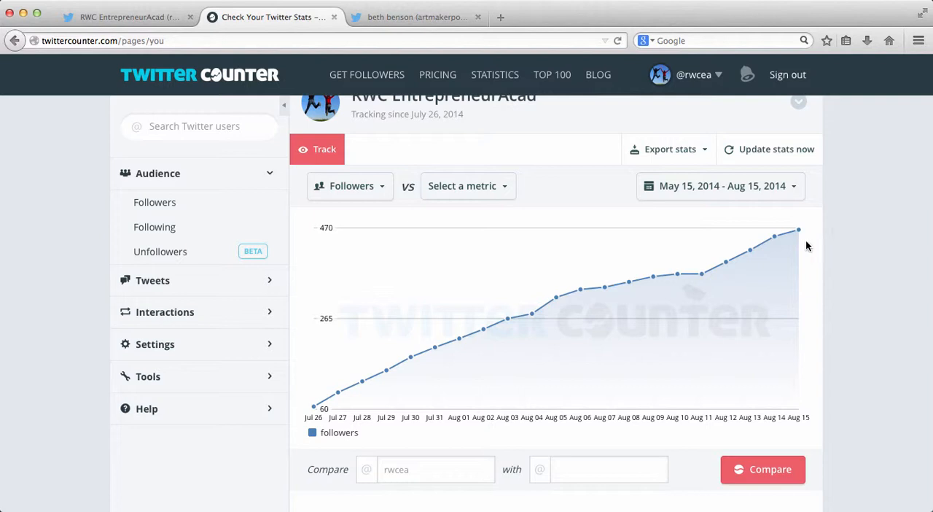
mouse_move(630, 283)
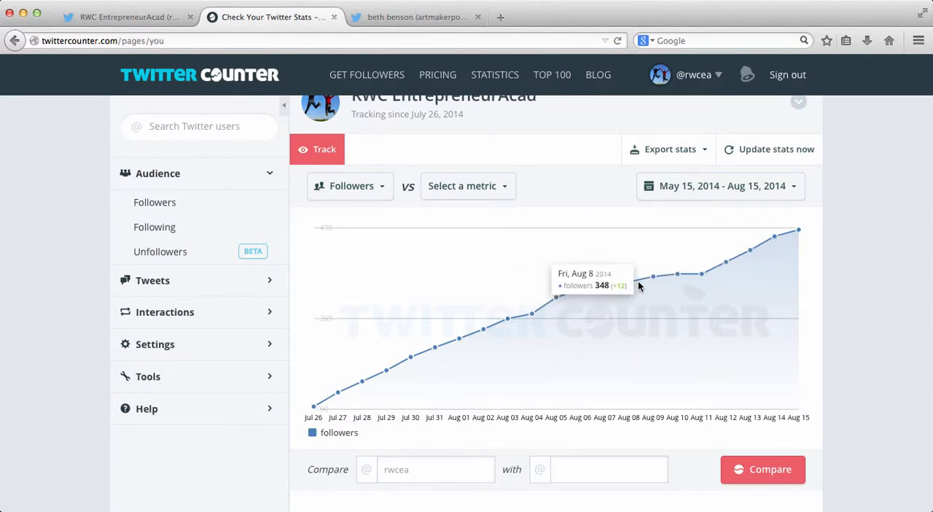
mouse_move(691, 275)
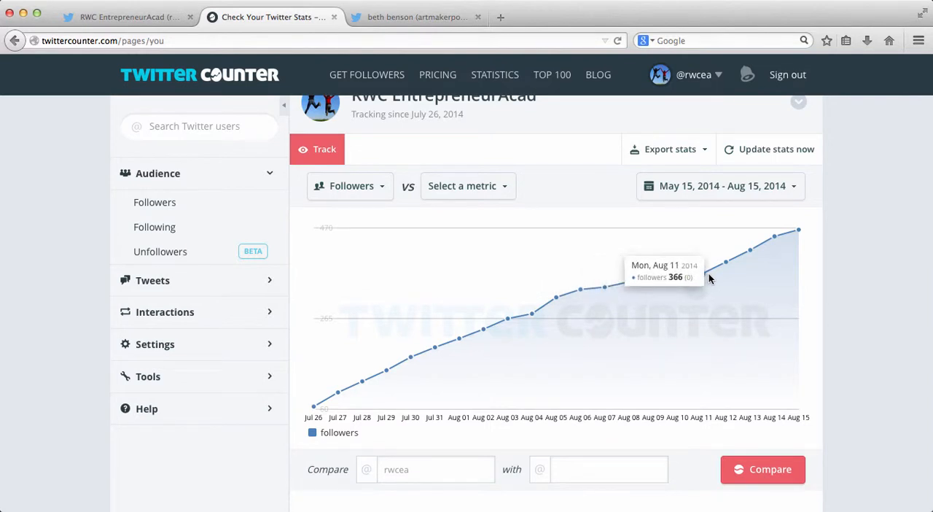
mouse_move(724, 262)
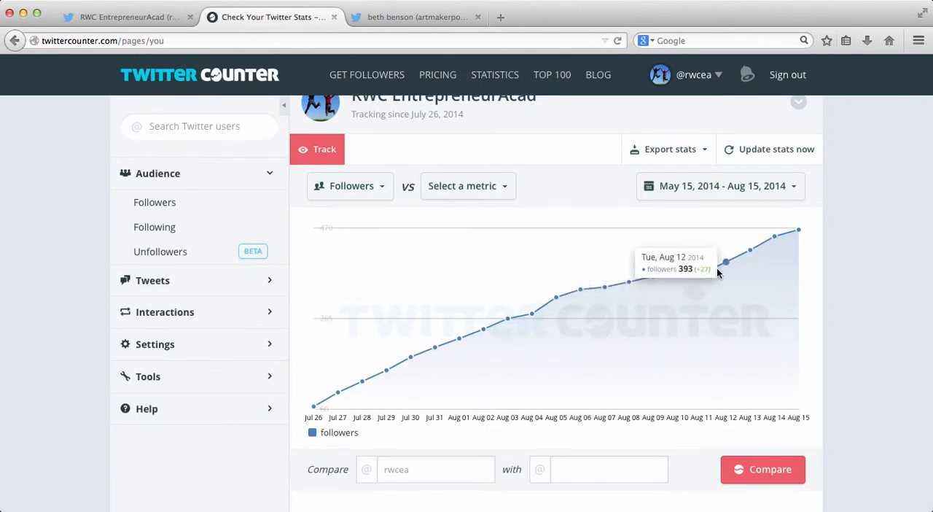
mouse_move(751, 256)
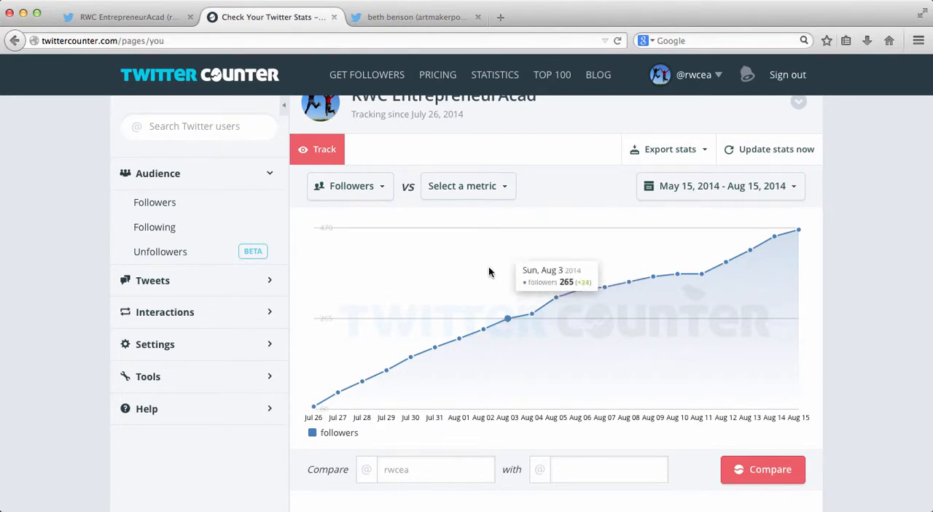
mouse_move(411, 356)
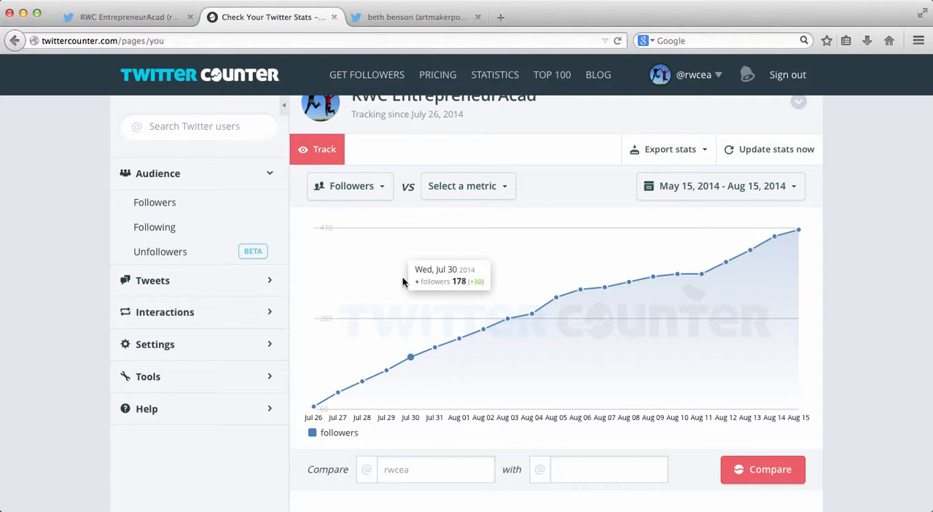
mouse_move(402, 49)
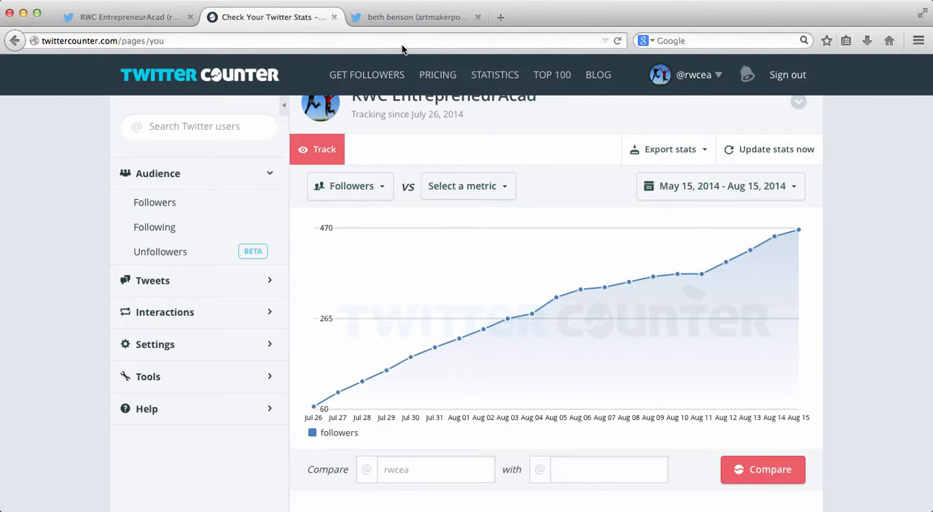
left_click(417, 17)
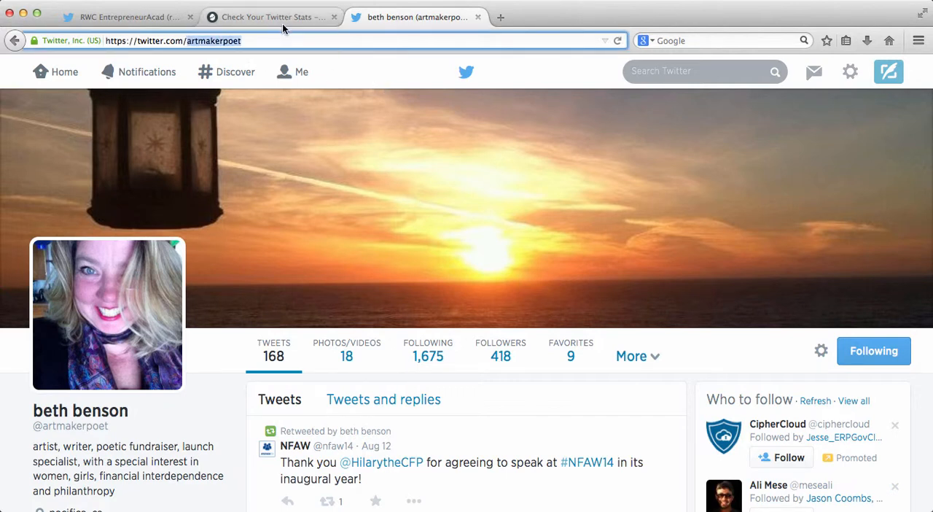
left_click(271, 17)
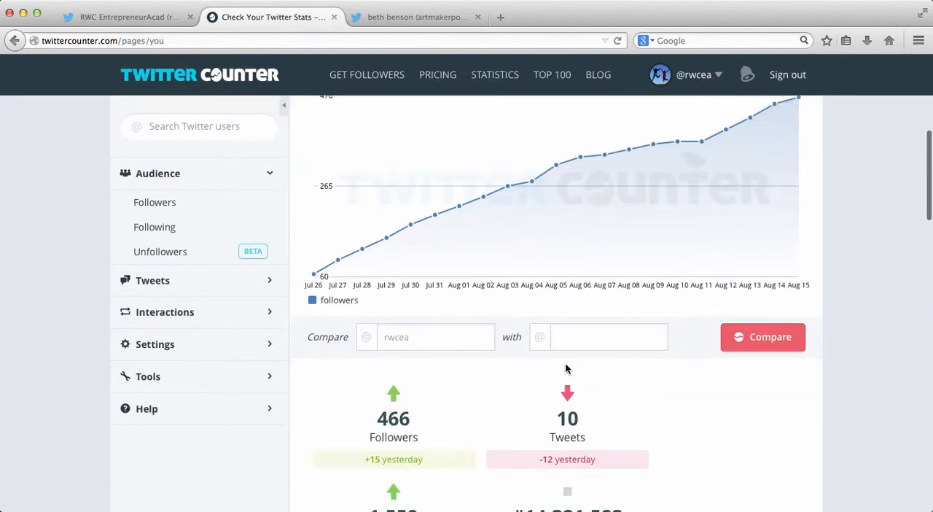
type("artmakerpoet")
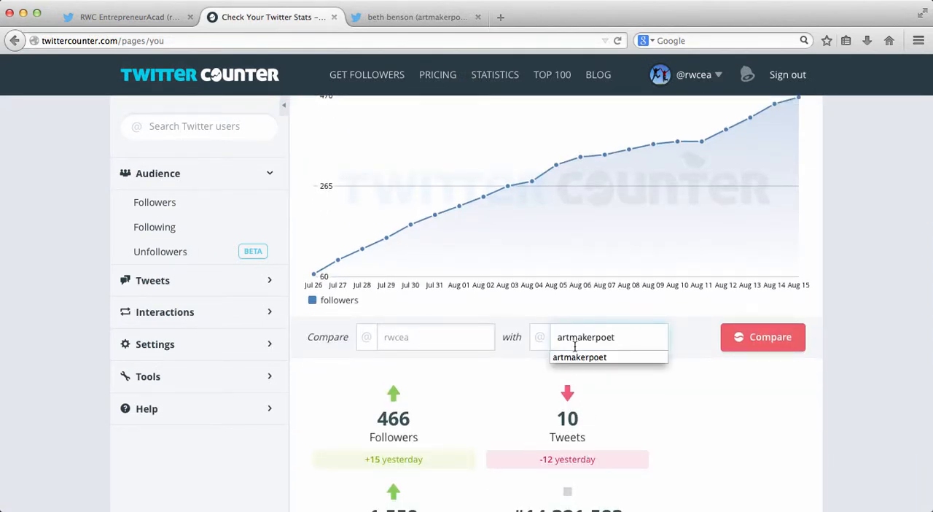
left_click(762, 337)
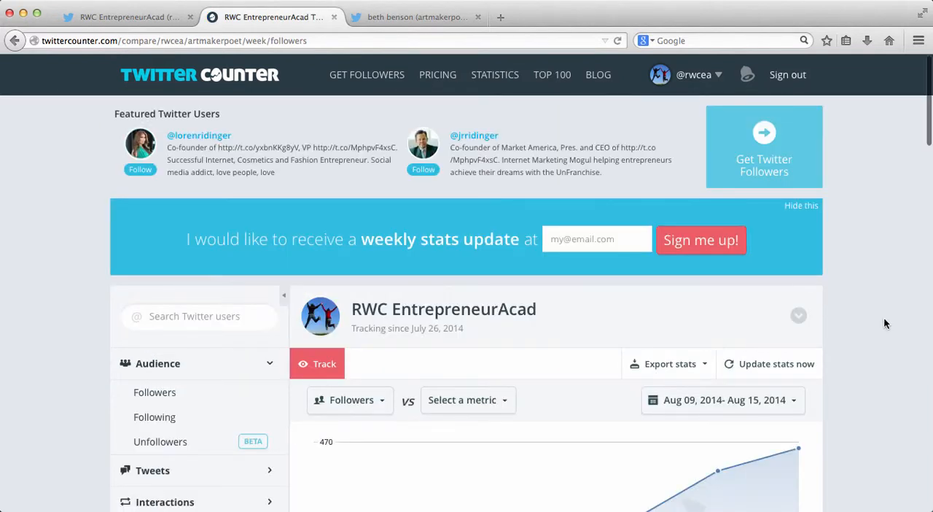
Review the rwcea vs artmakerpoet comparison chart and its date range options
scroll("down", 3)
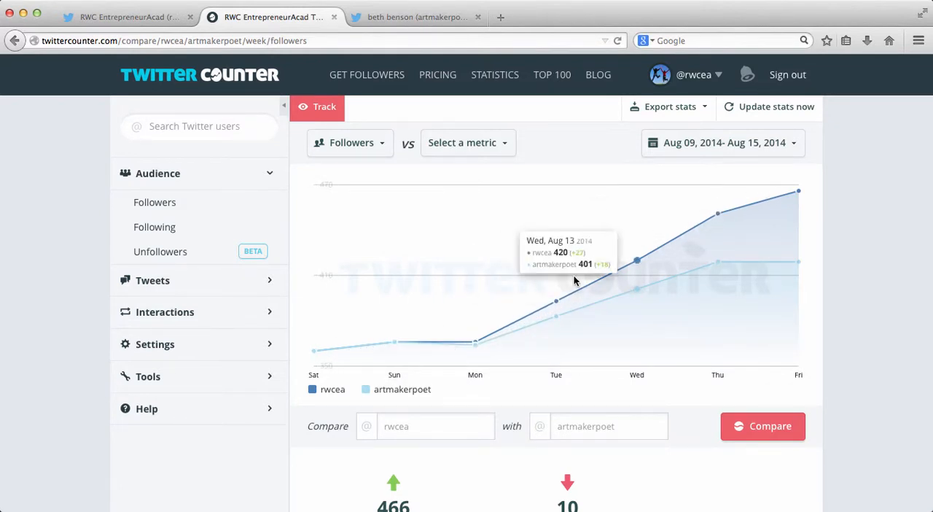
left_click(723, 143)
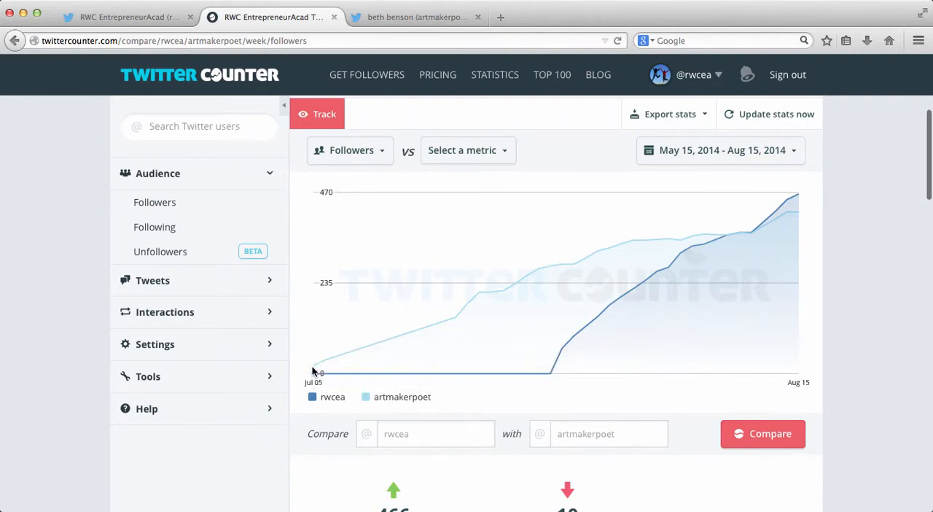
mouse_move(315, 370)
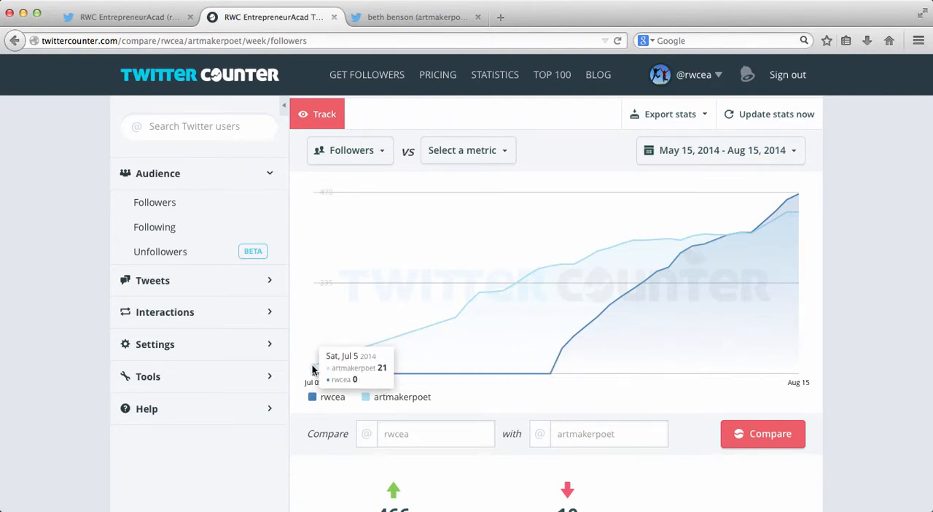
mouse_move(408, 332)
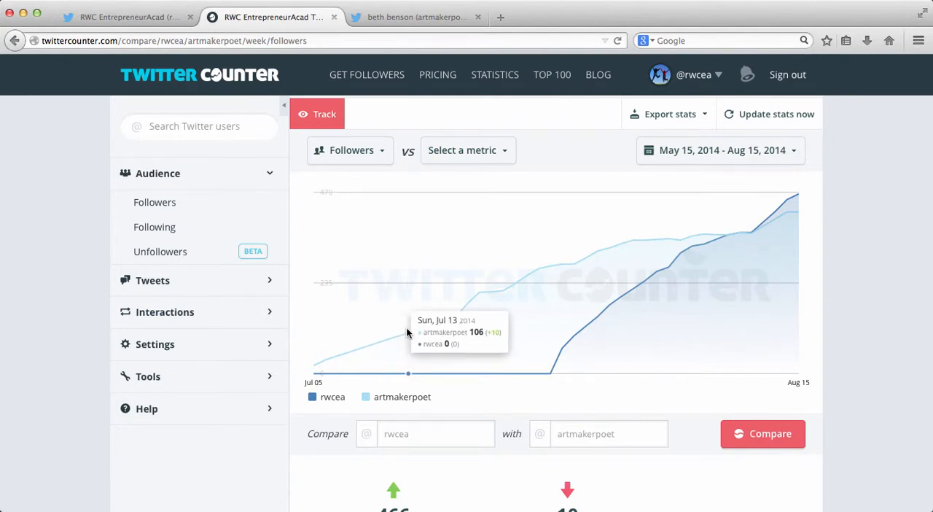
mouse_move(510, 276)
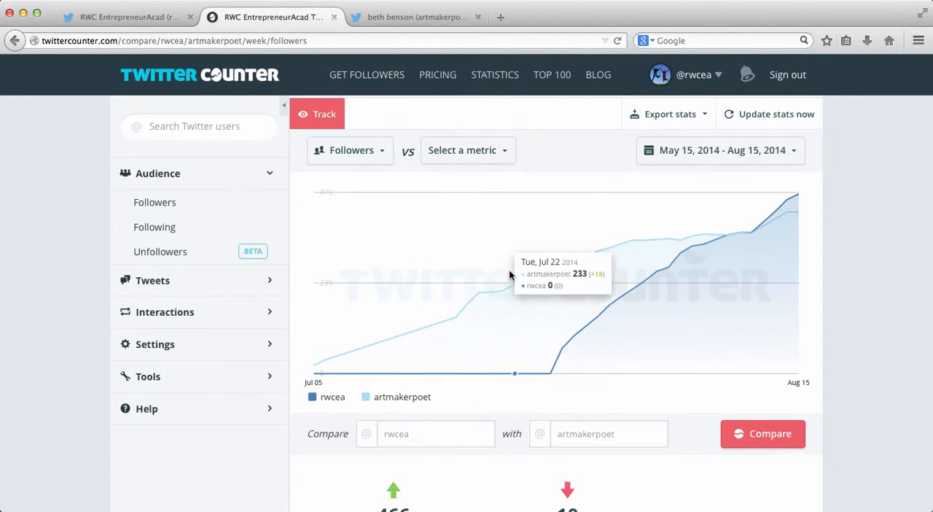
mouse_move(478, 318)
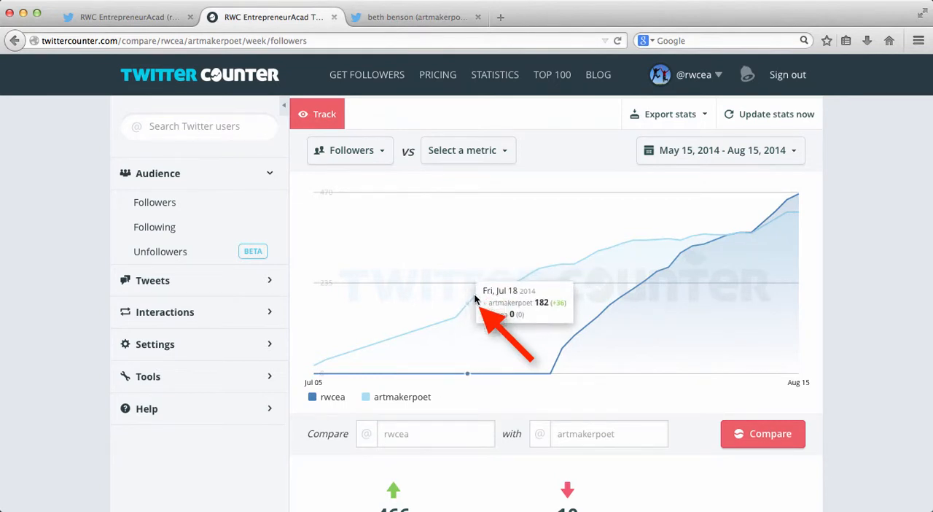
mouse_move(458, 324)
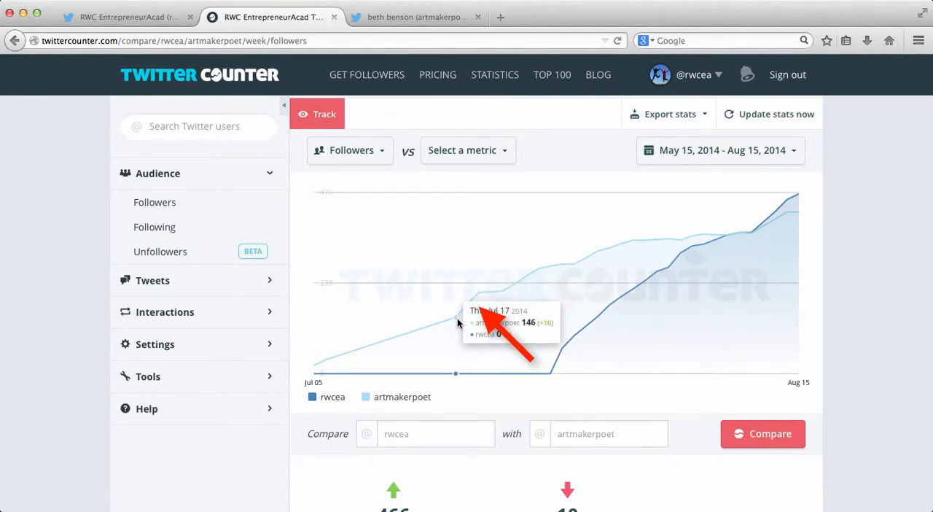
mouse_move(478, 295)
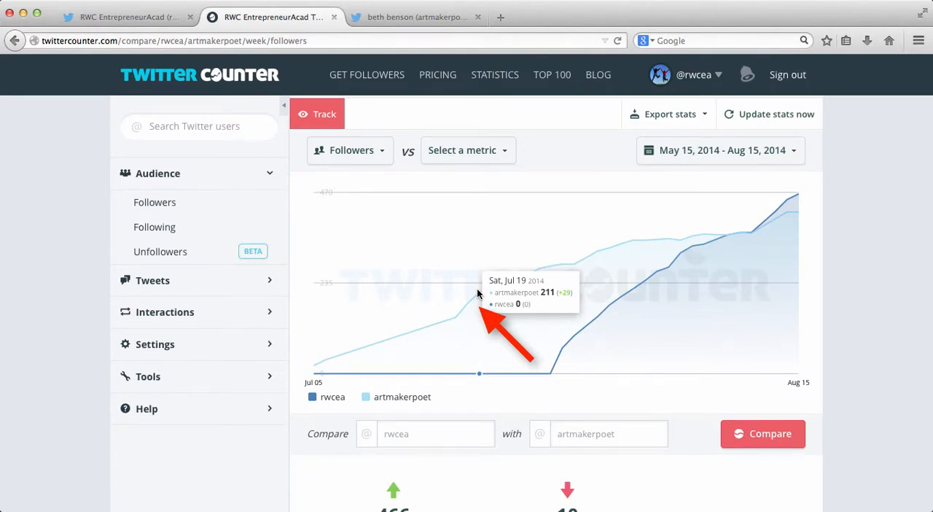
mouse_move(678, 283)
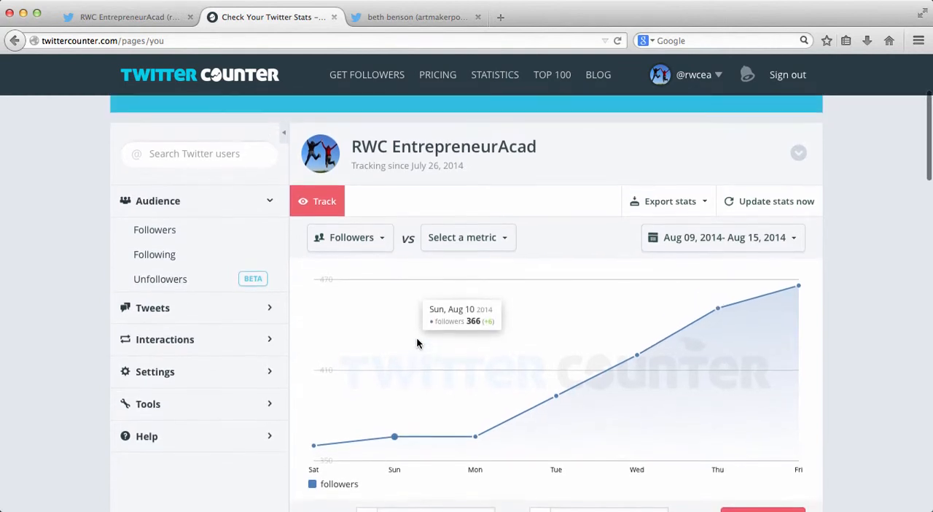
Overlay Tweets as a second metric on the followers chart for Jul 15 – Aug 15, 2014
scroll("down", 3)
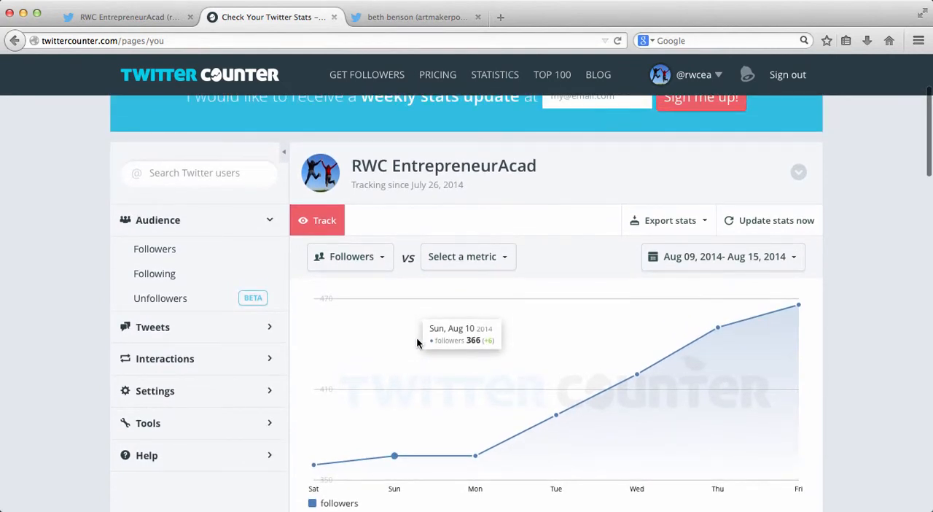
mouse_move(400, 324)
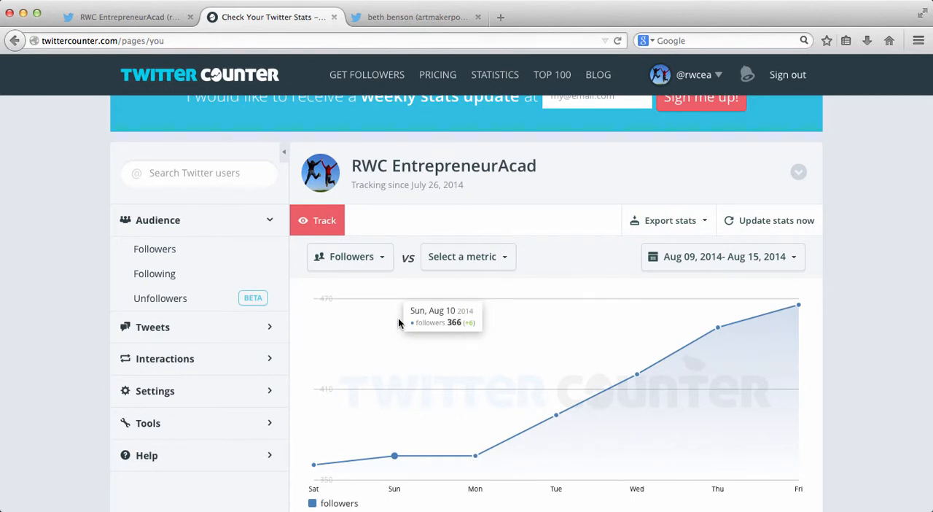
left_click(351, 256)
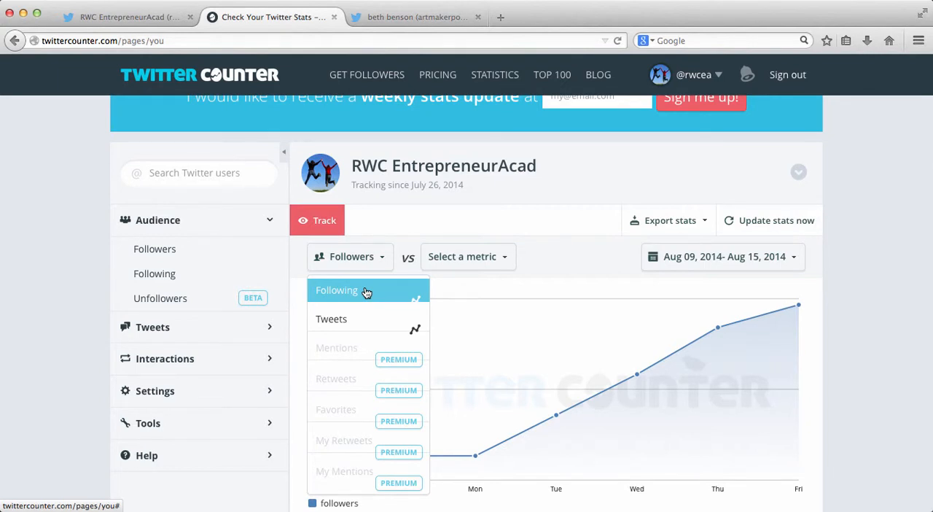
mouse_move(366, 290)
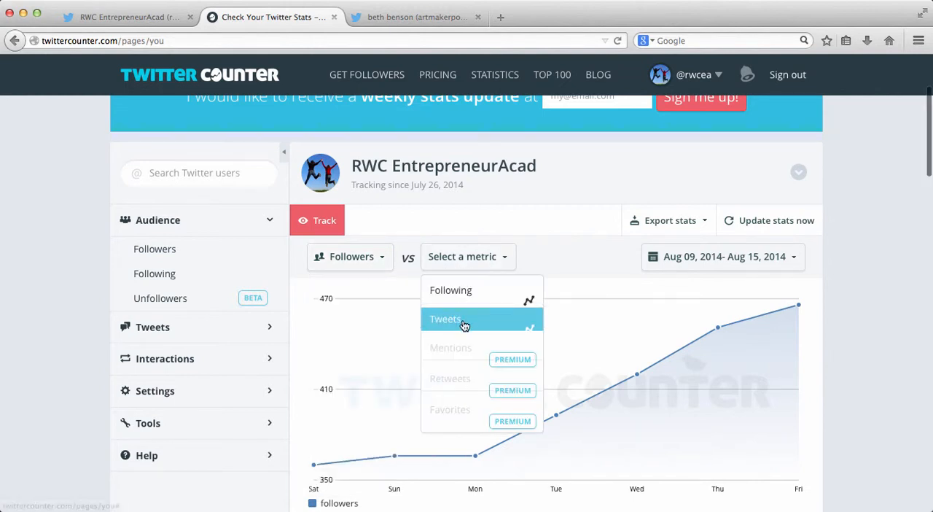
left_click(446, 318)
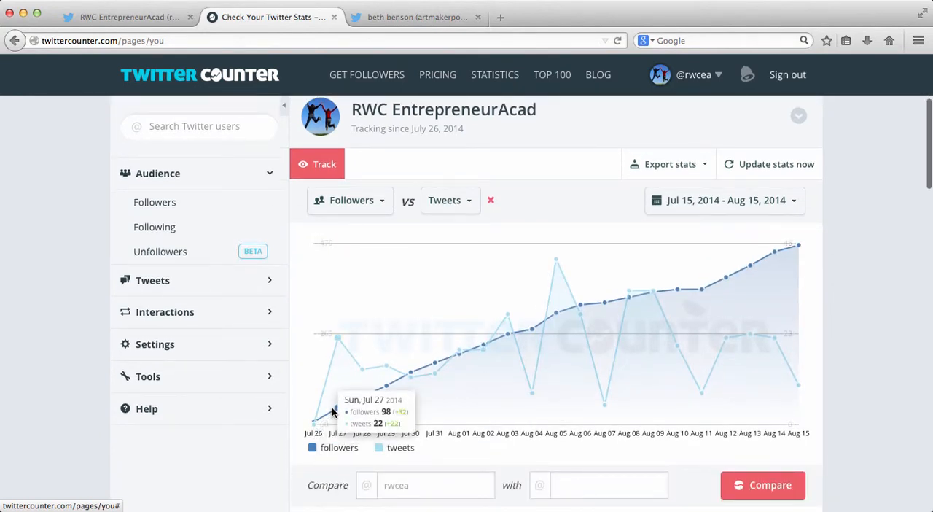
mouse_move(556, 334)
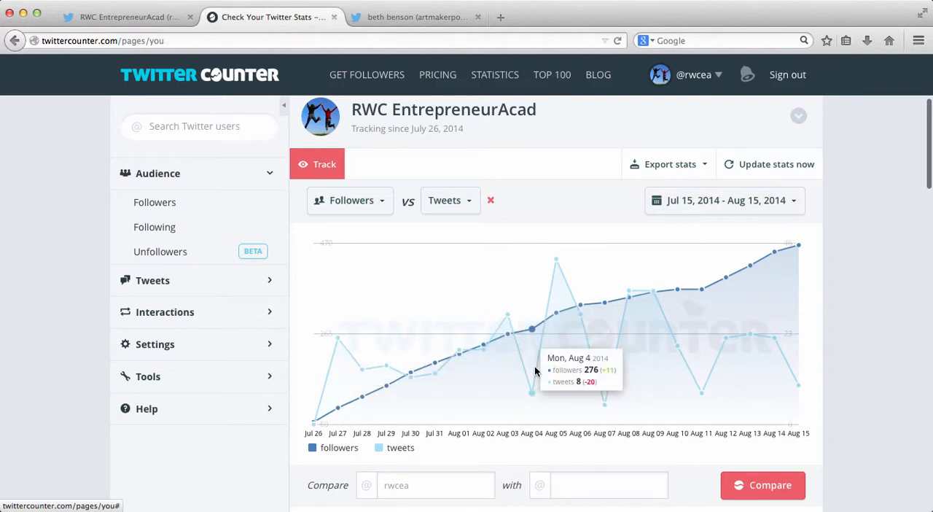
mouse_move(627, 294)
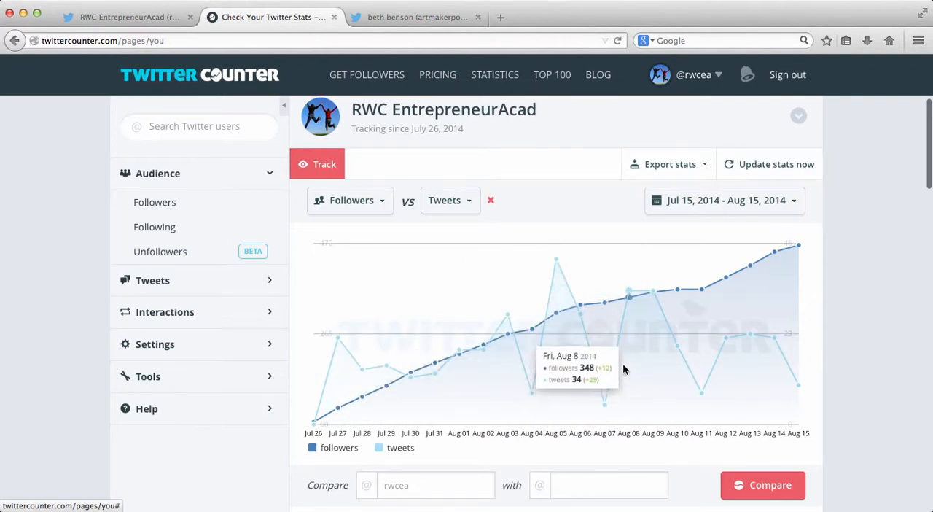
mouse_move(557, 274)
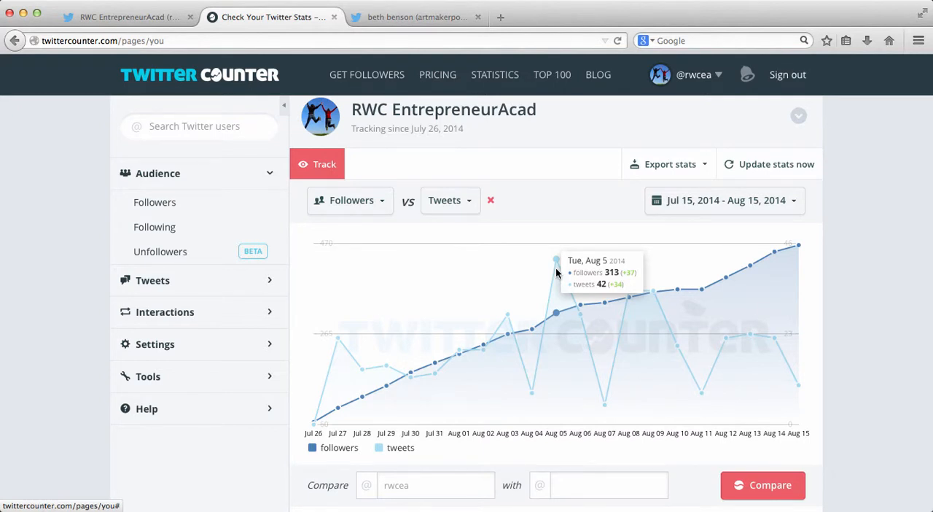
mouse_move(556, 279)
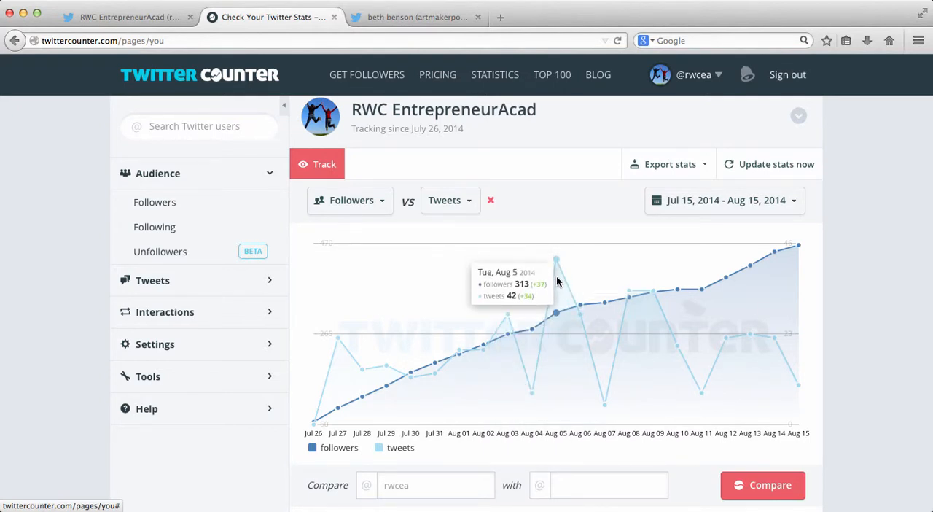
mouse_move(580, 305)
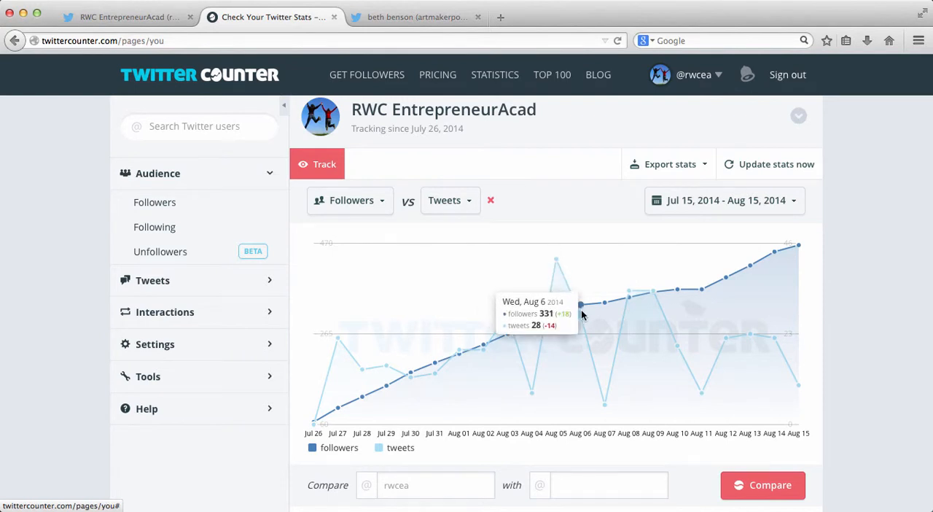
mouse_move(580, 306)
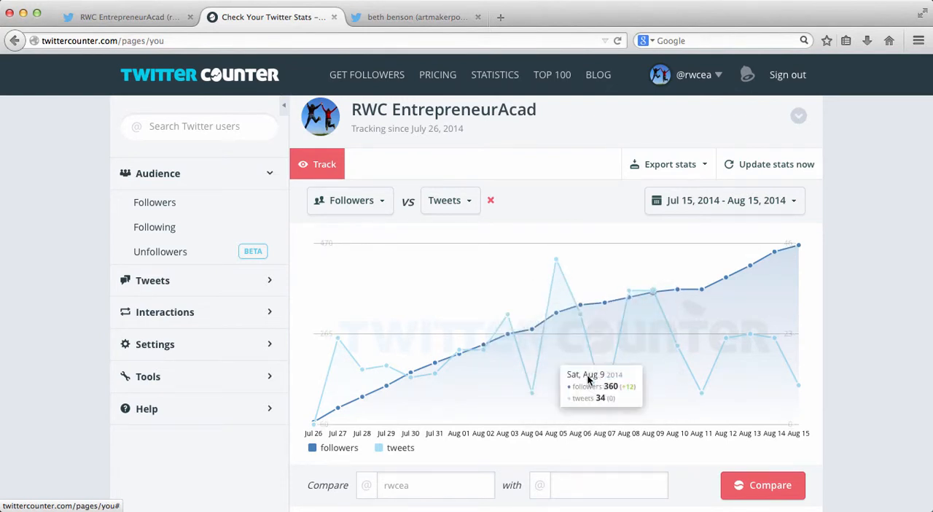
mouse_move(362, 370)
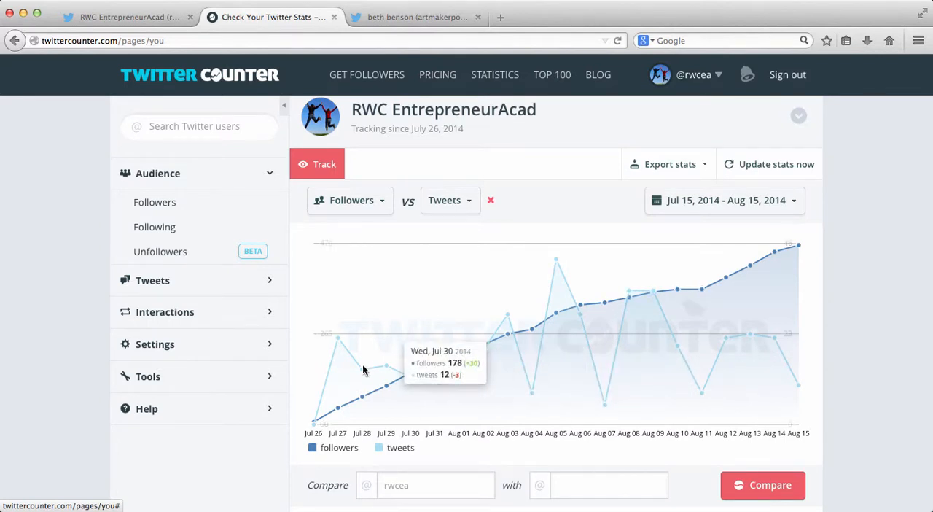
mouse_move(711, 277)
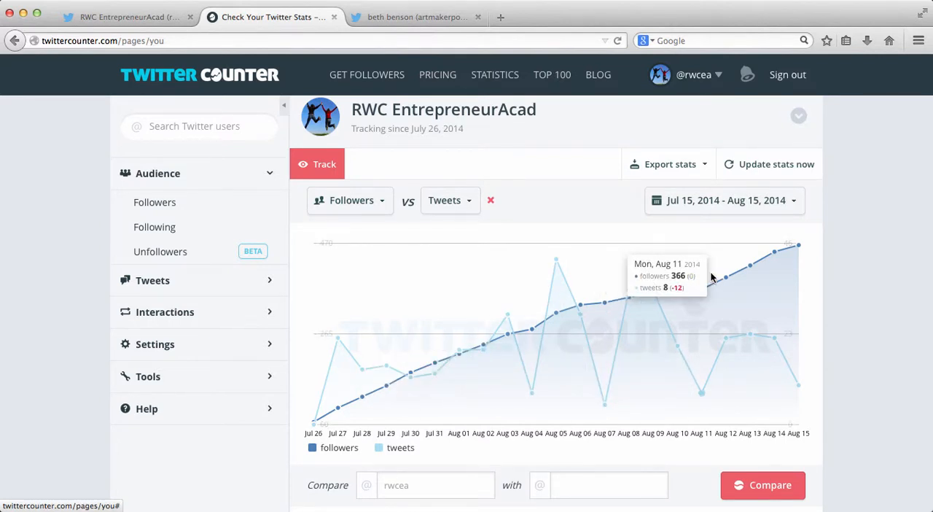
Scroll past the Followers vs Tweets chart and expand the Tools list in the sidebar
scroll("down", 3)
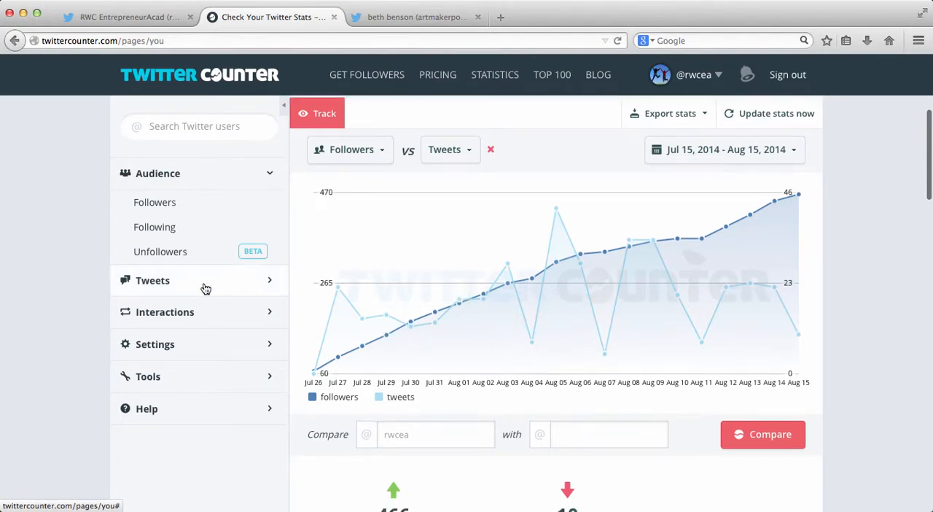
scroll("down", 3)
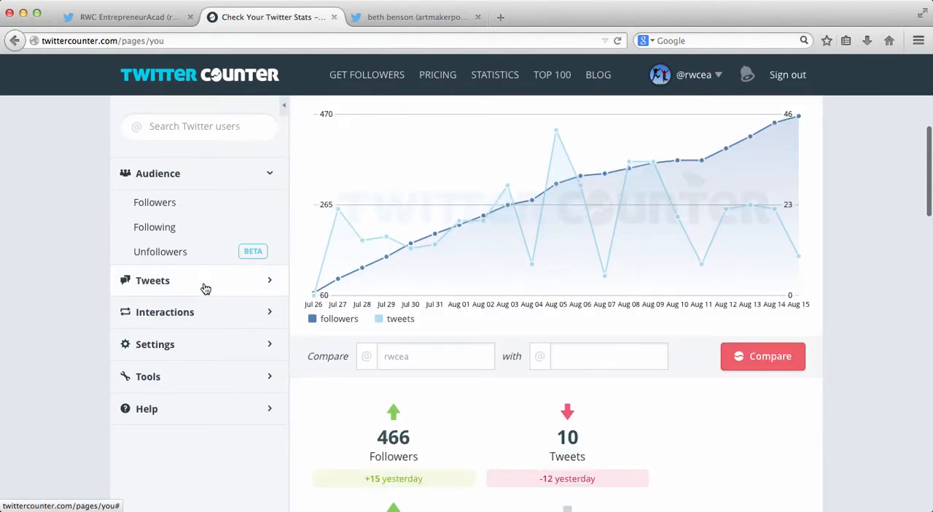
scroll("down", 3)
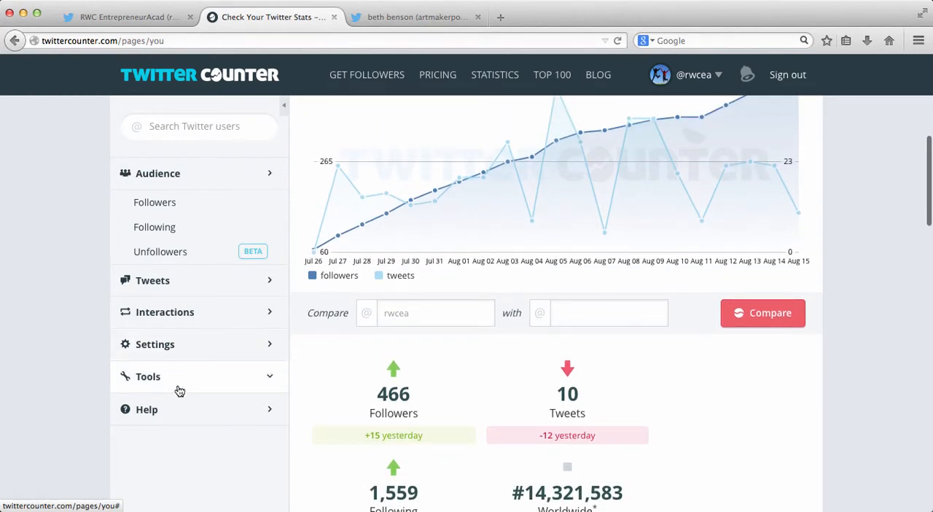
left_click(149, 376)
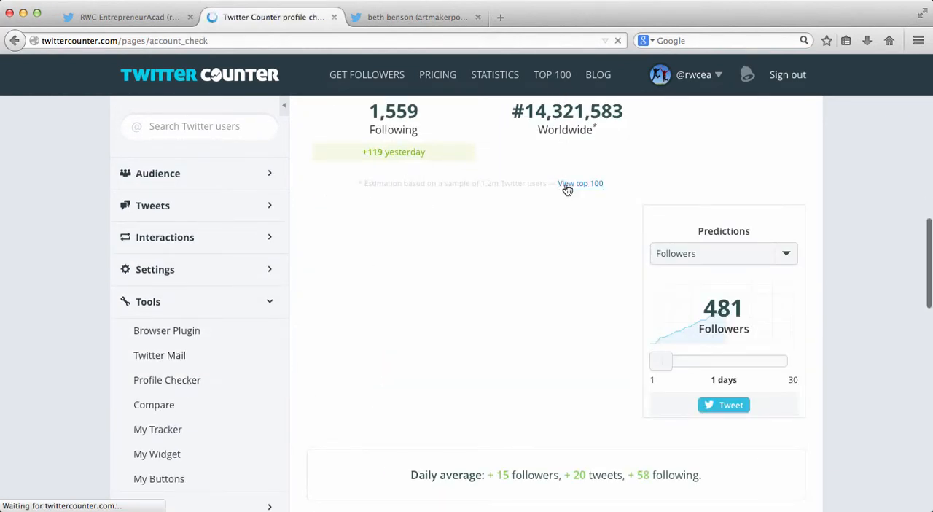
left_click(167, 379)
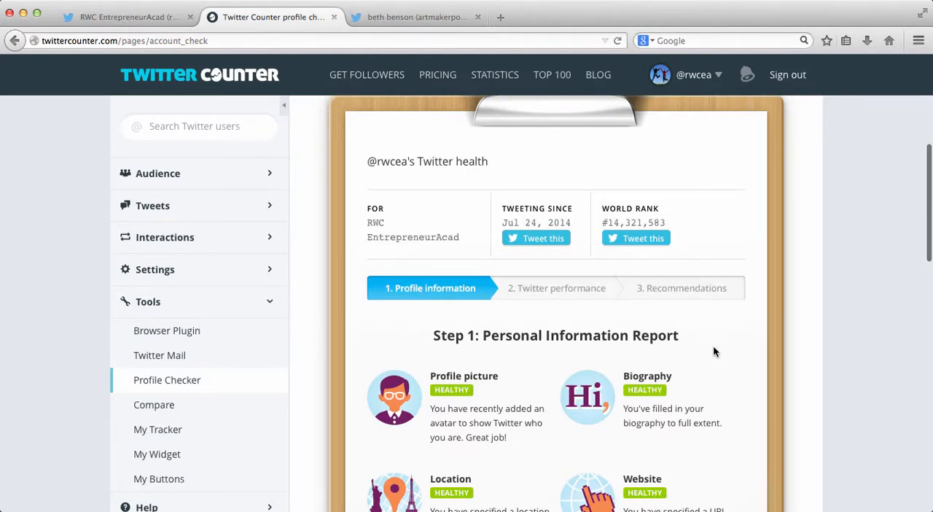
scroll("down", 3)
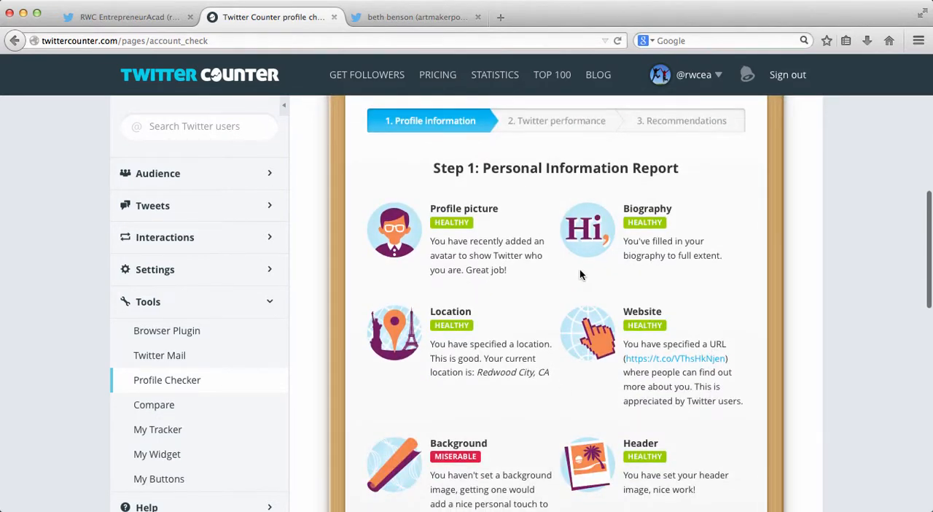
scroll("down", 3)
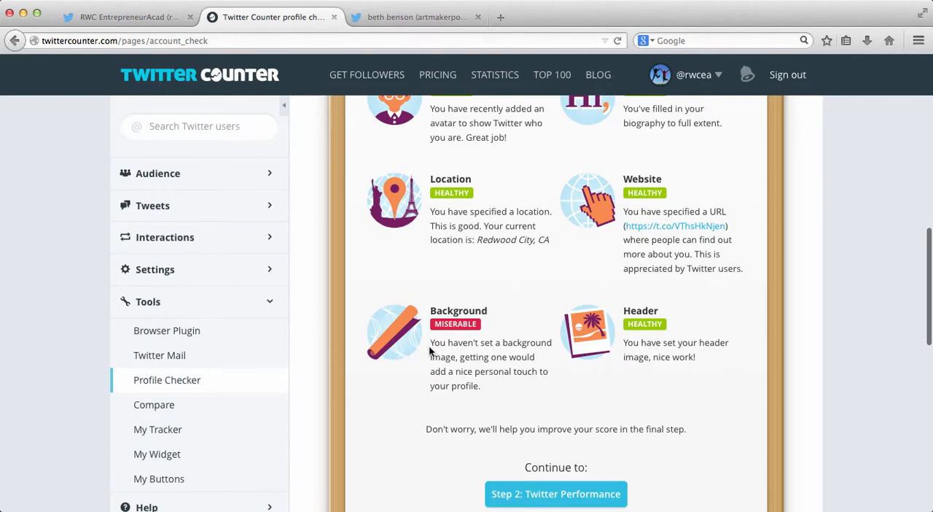
mouse_move(204, 159)
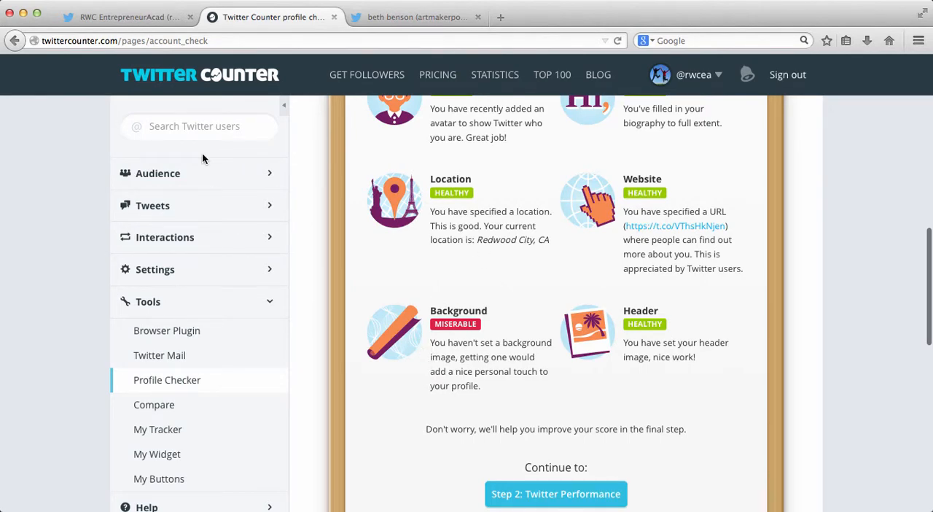
left_click(129, 17)
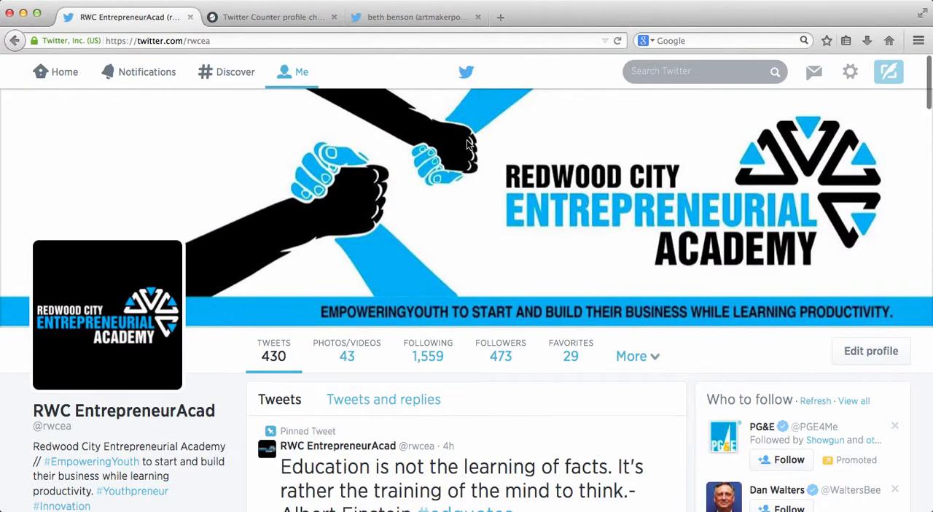
left_click(272, 18)
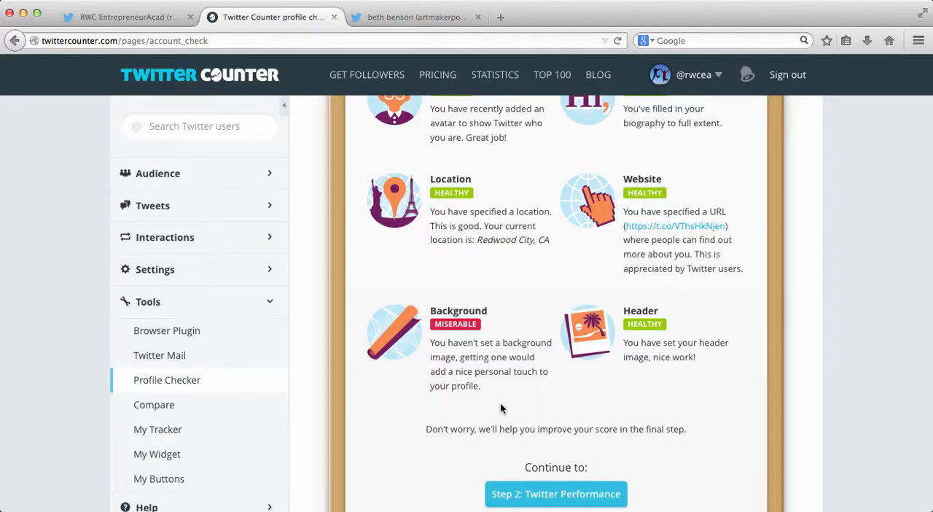
scroll("up", 3)
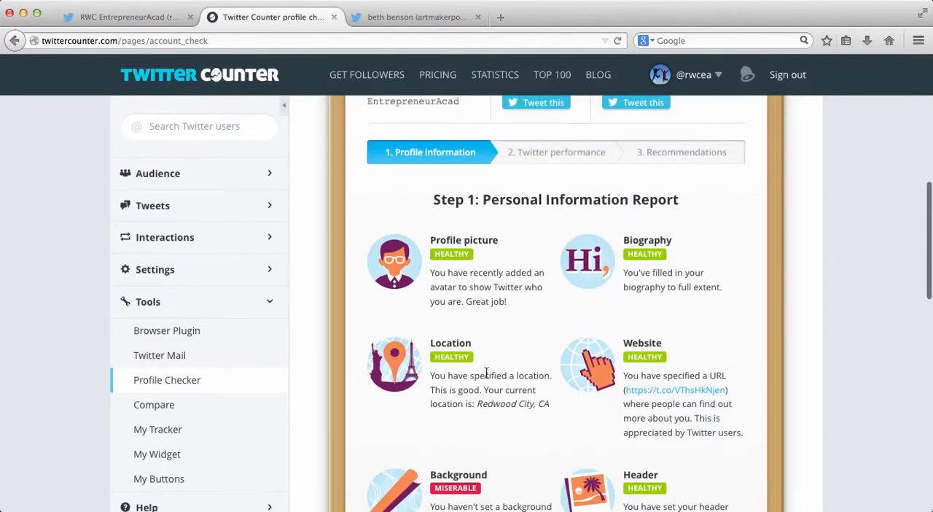
scroll("down", 3)
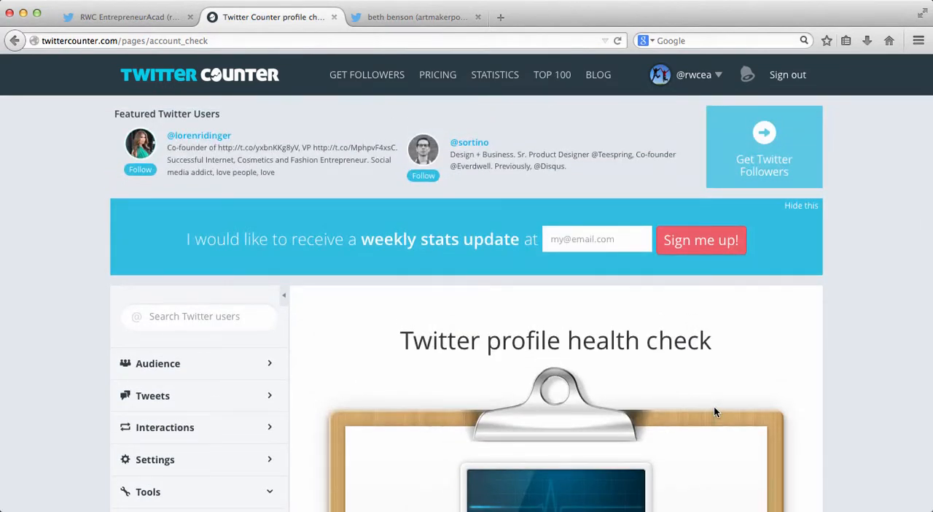
Scroll through the Step 2 performance report down to the Step 3 recommendations with the A grade
scroll("down", 3)
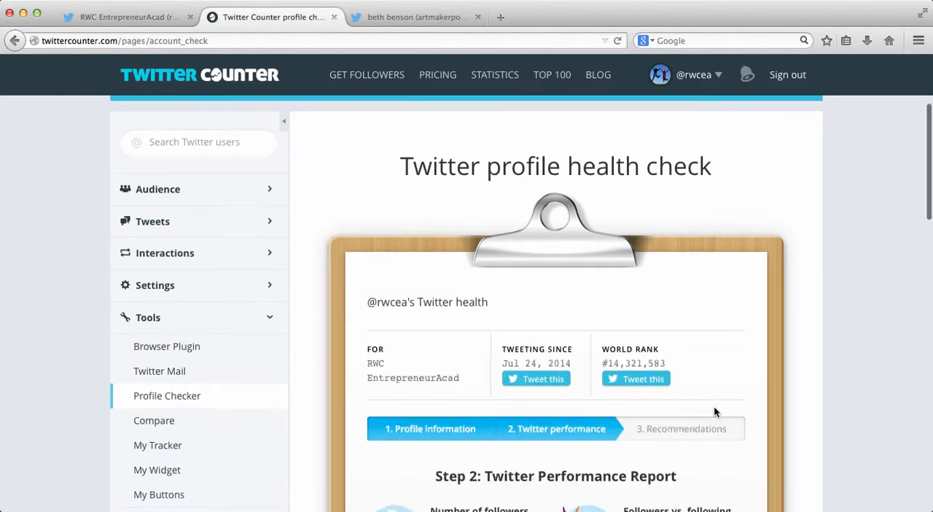
scroll("down", 3)
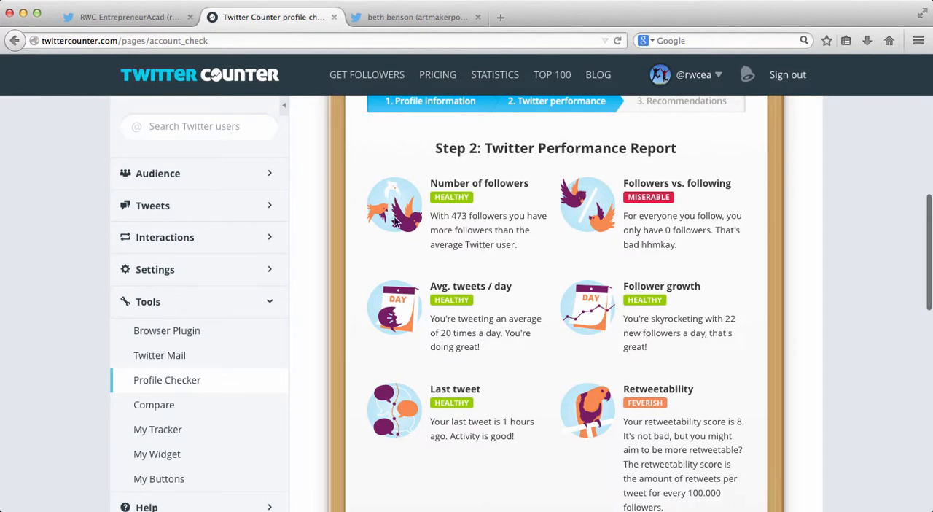
scroll("down", 3)
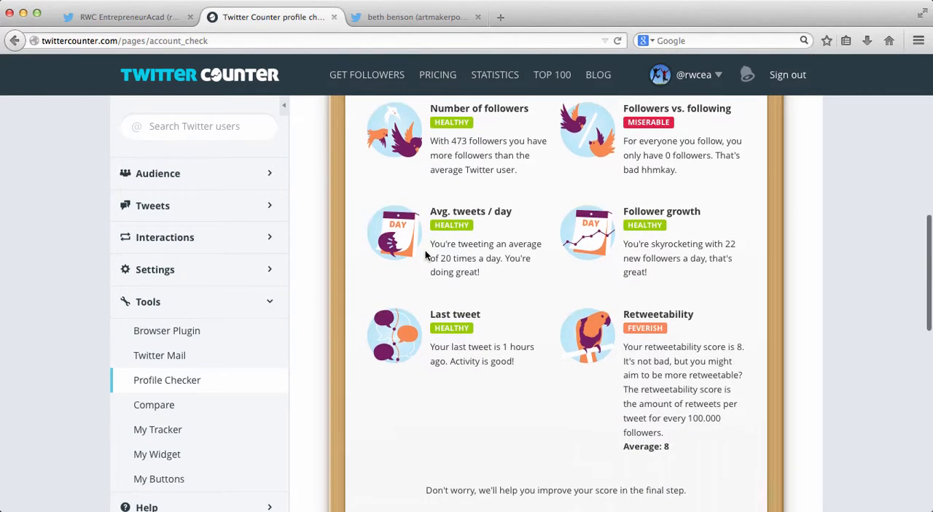
mouse_move(543, 297)
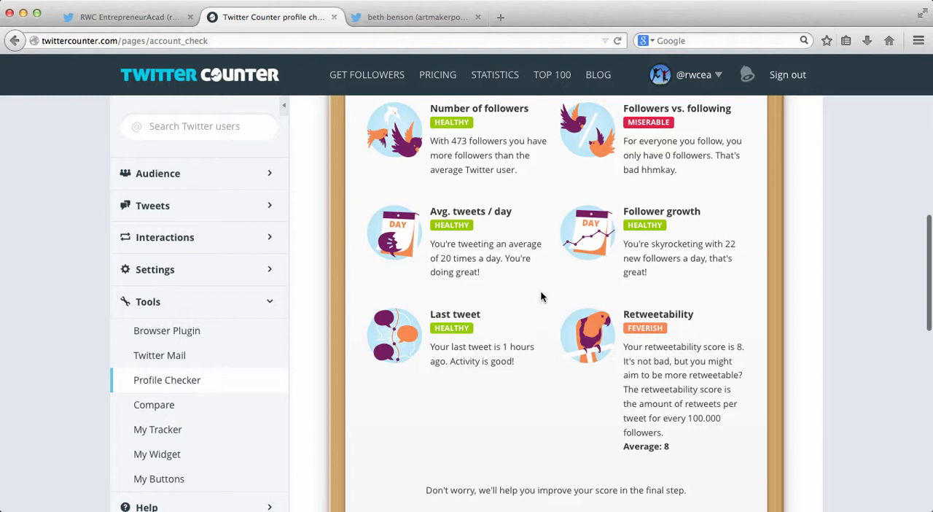
mouse_move(489, 358)
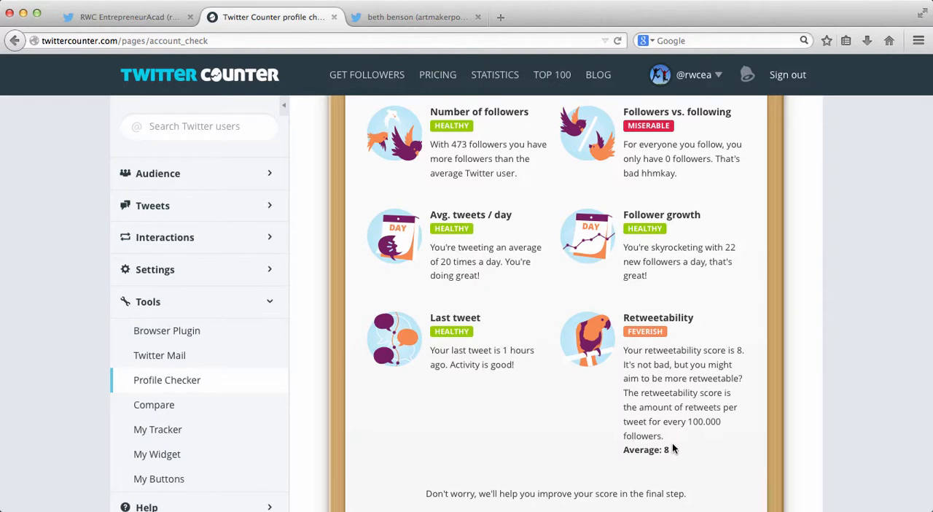
scroll("down", 3)
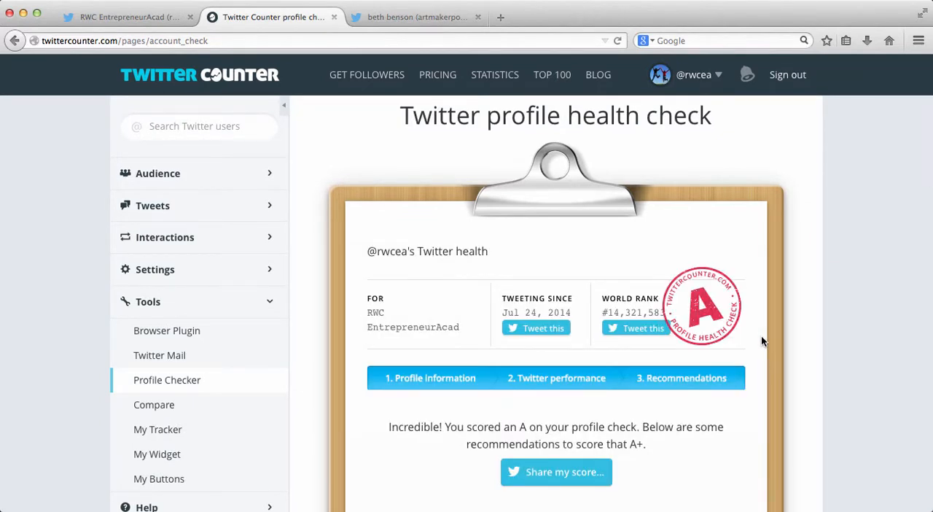
scroll("down", 3)
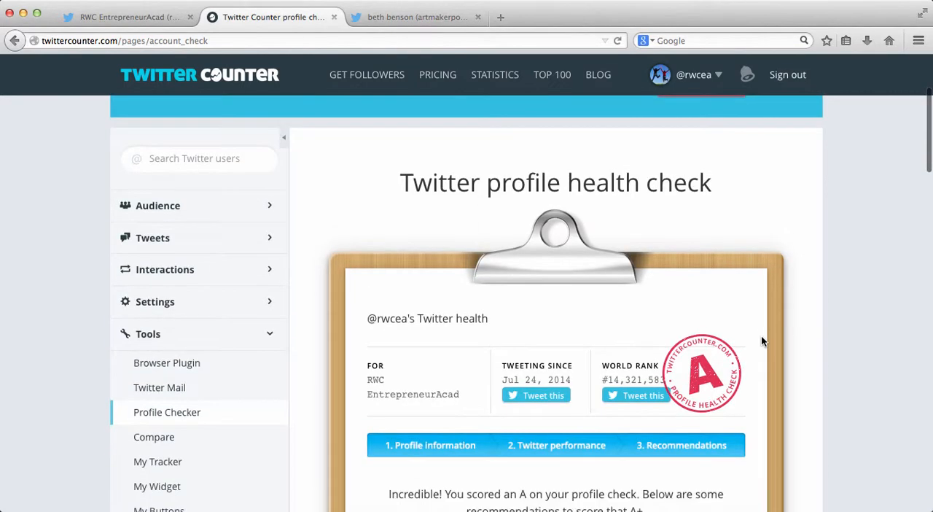
scroll("down", 3)
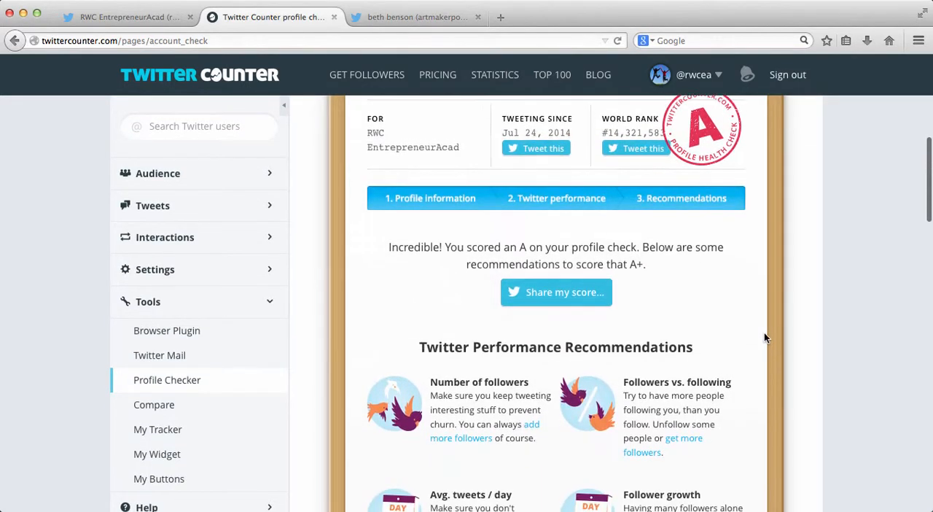
scroll("down", 3)
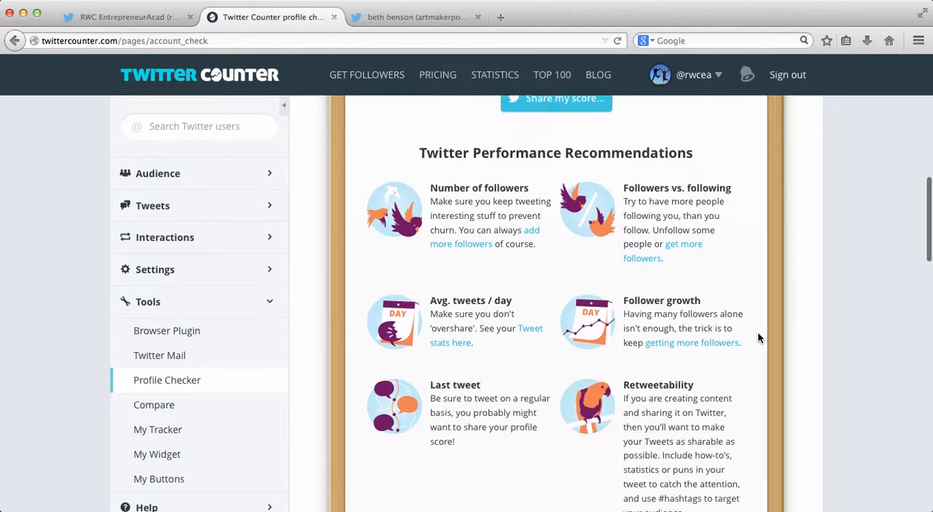
scroll("down", 3)
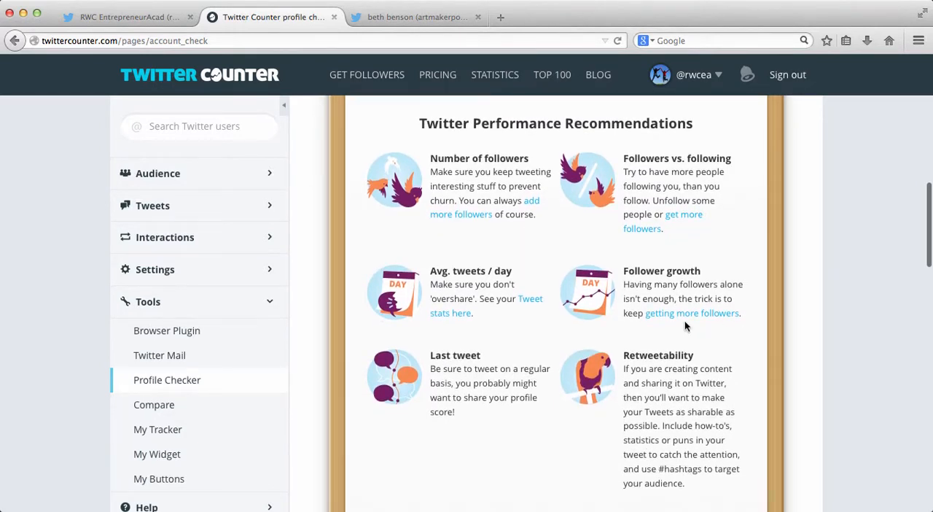
mouse_move(454, 294)
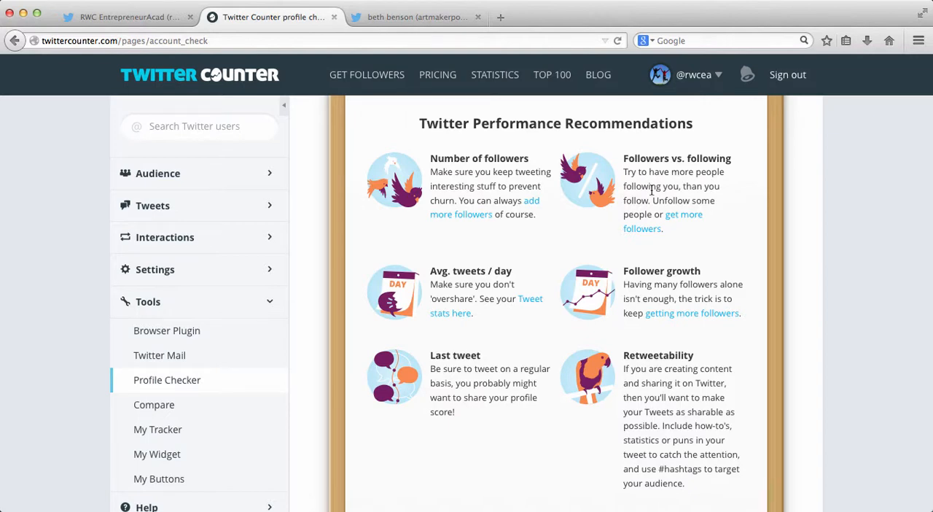
mouse_move(773, 204)
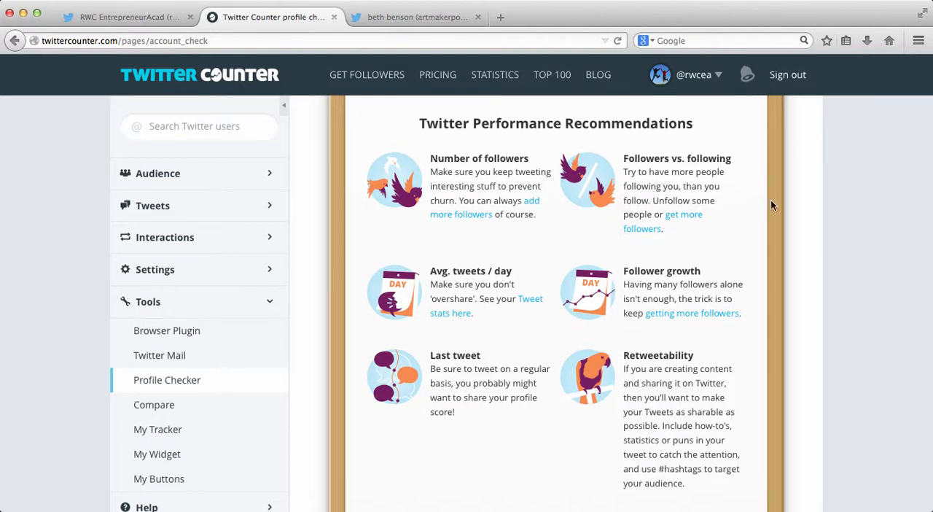
scroll("down", 3)
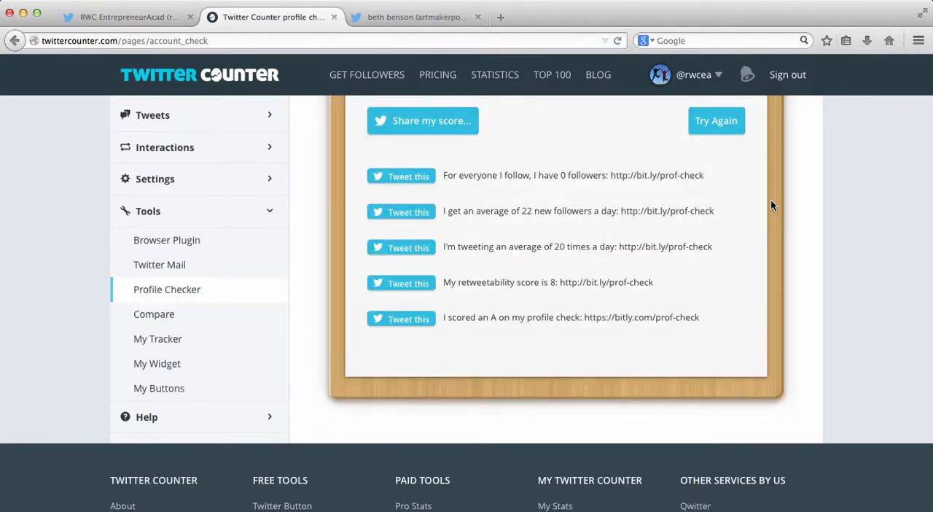
scroll("up", 3)
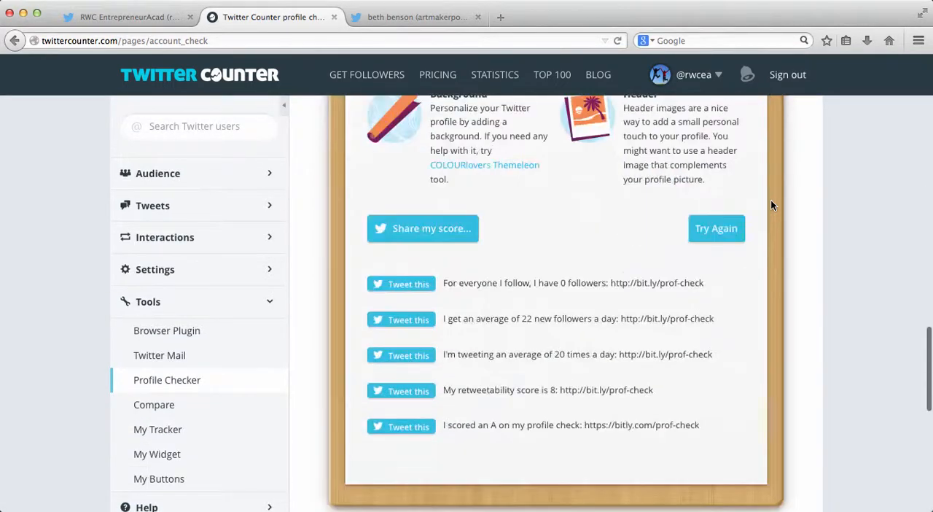
scroll("down", 3)
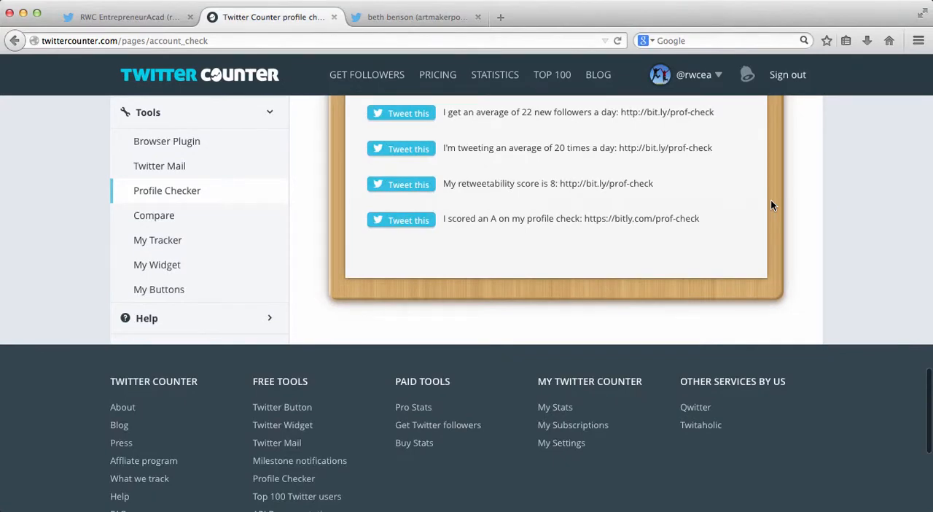